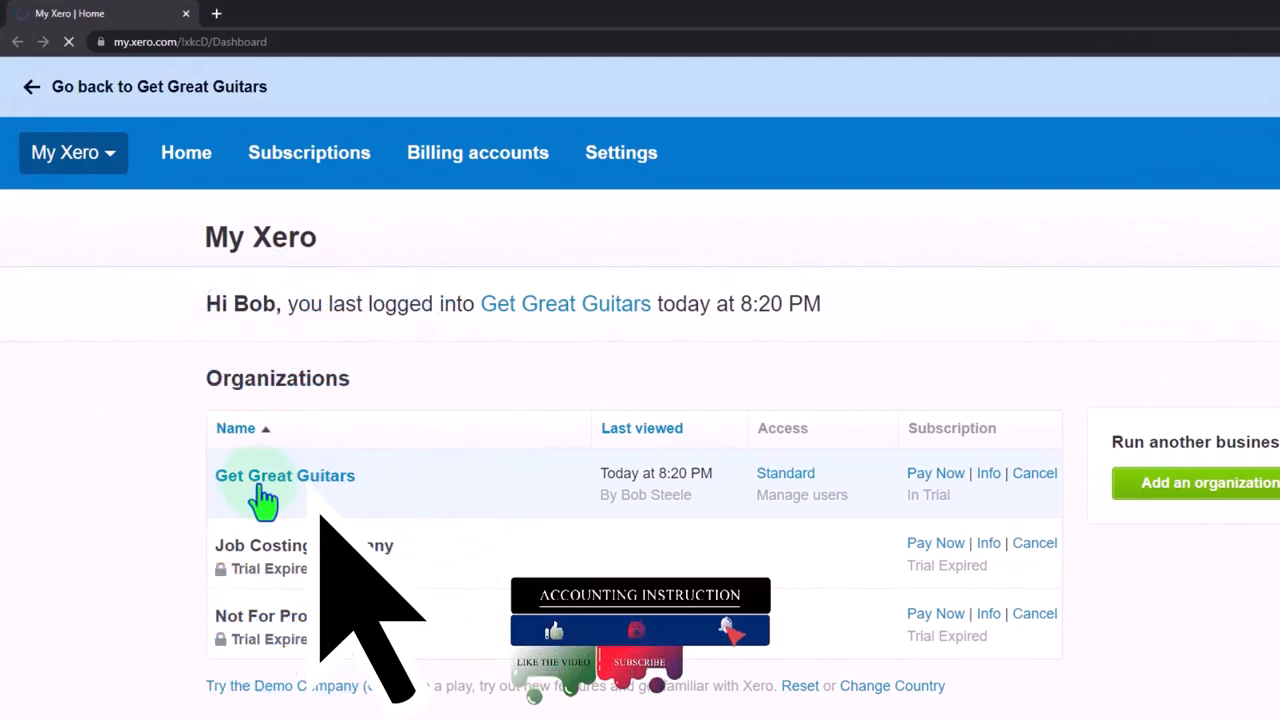
# - Enter Get Great Guitars, then open the account's profile settings from the BS avatar
pyautogui.click(285, 475)
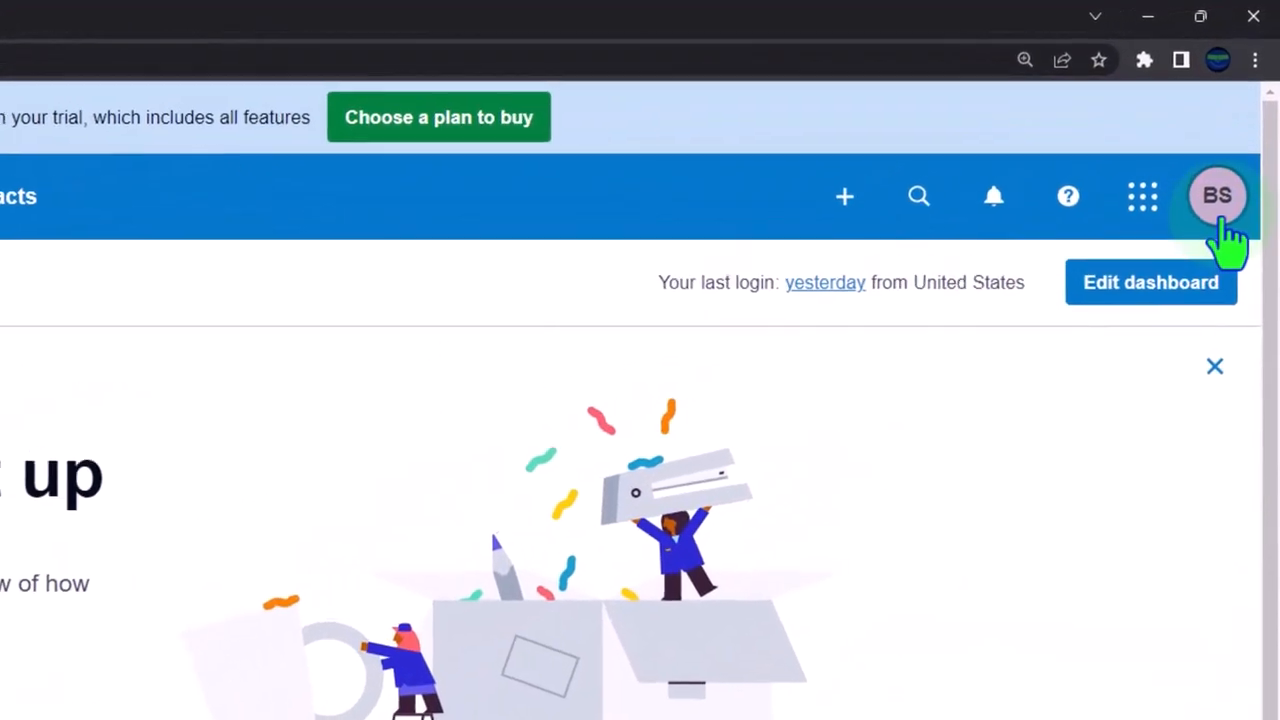
pyautogui.click(1218, 195)
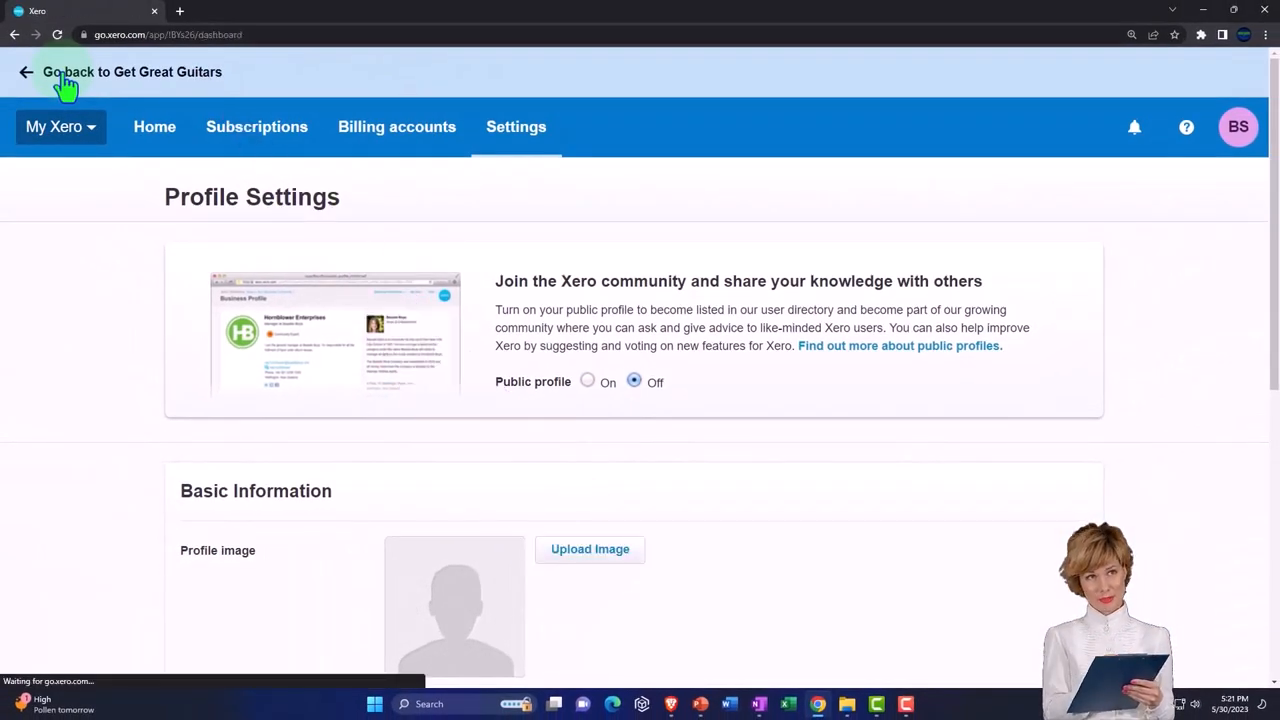
# - Return to the Get Great Guitars dashboard and open Settings from the organization menu
pyautogui.click(120, 71)
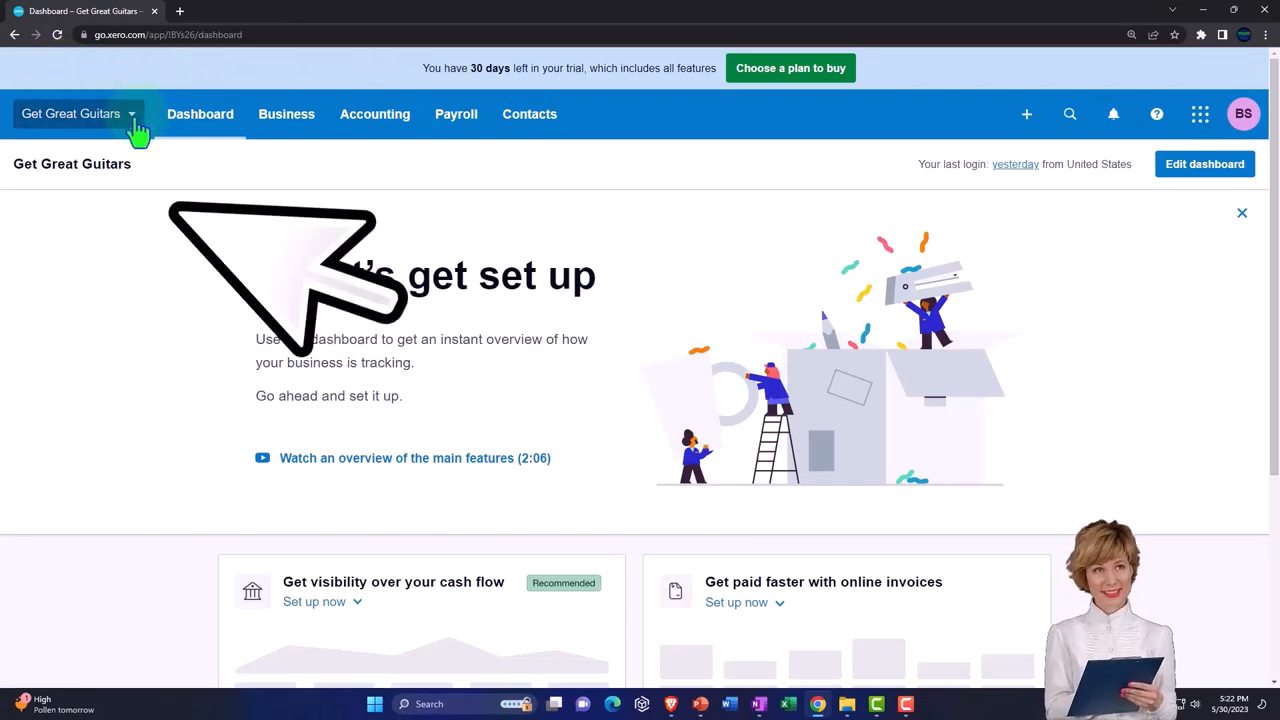
pyautogui.click(78, 113)
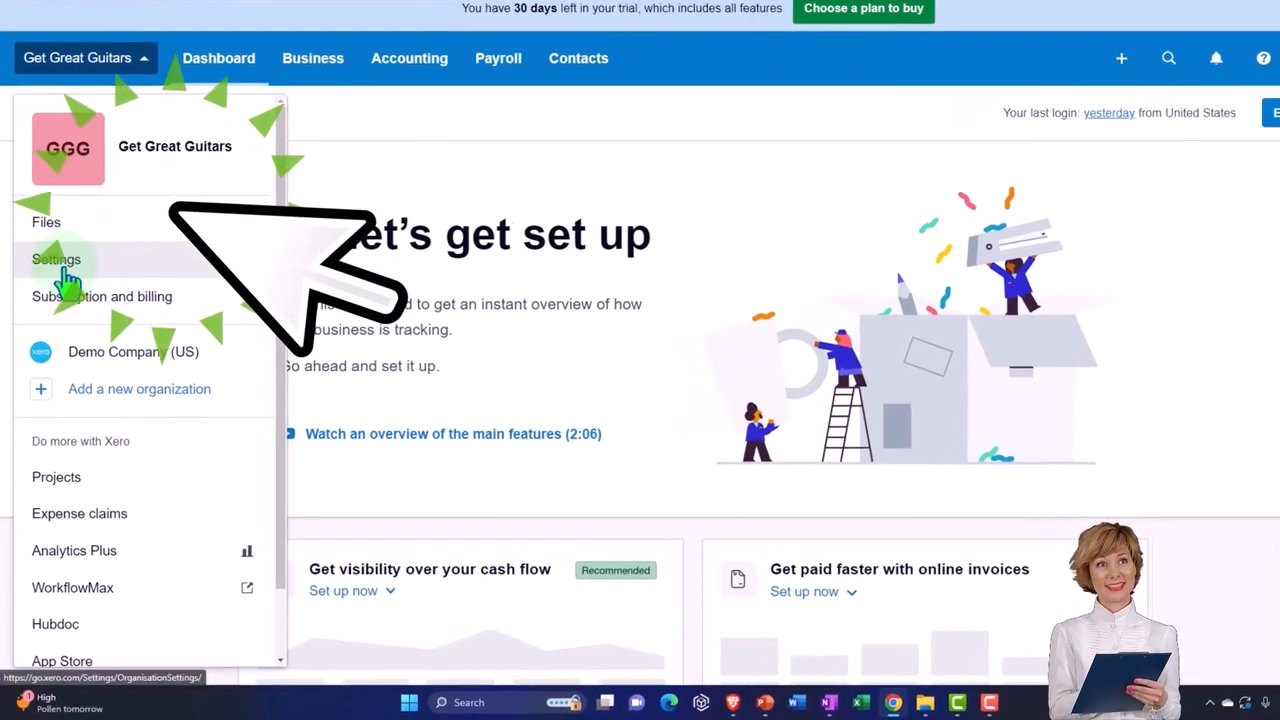
pyautogui.click(56, 259)
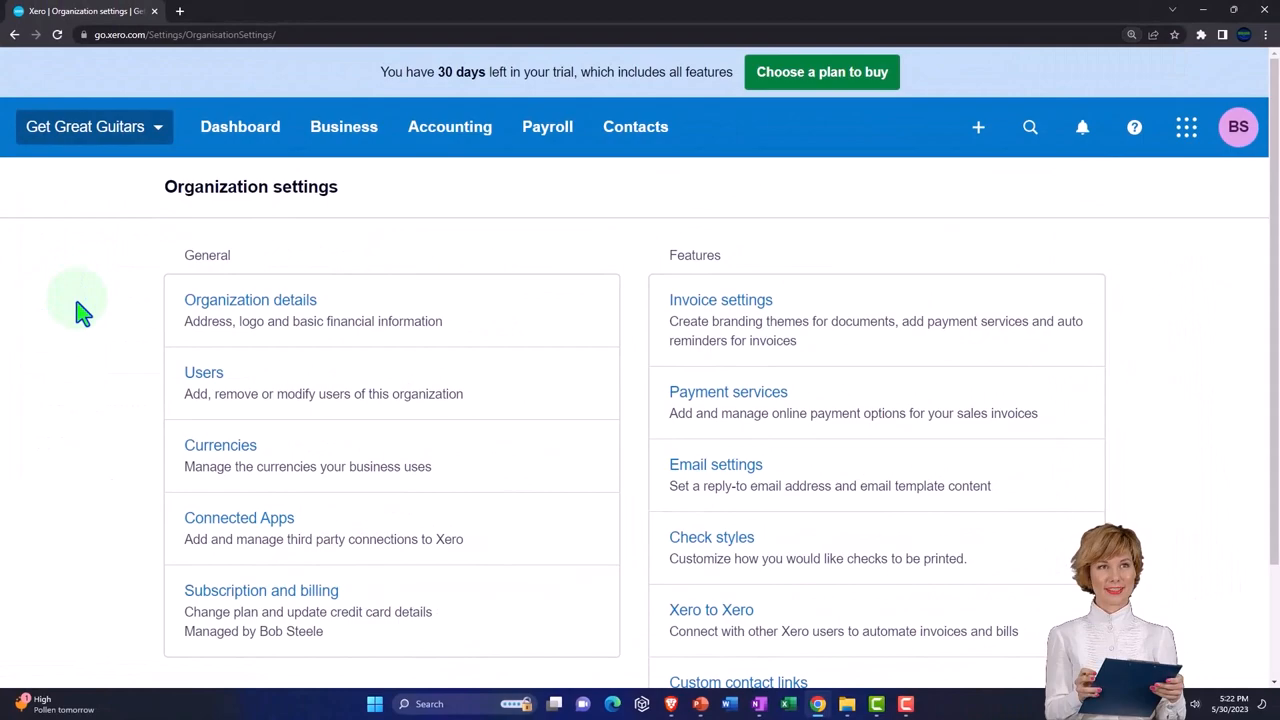
pyautogui.moveTo(675, 285)
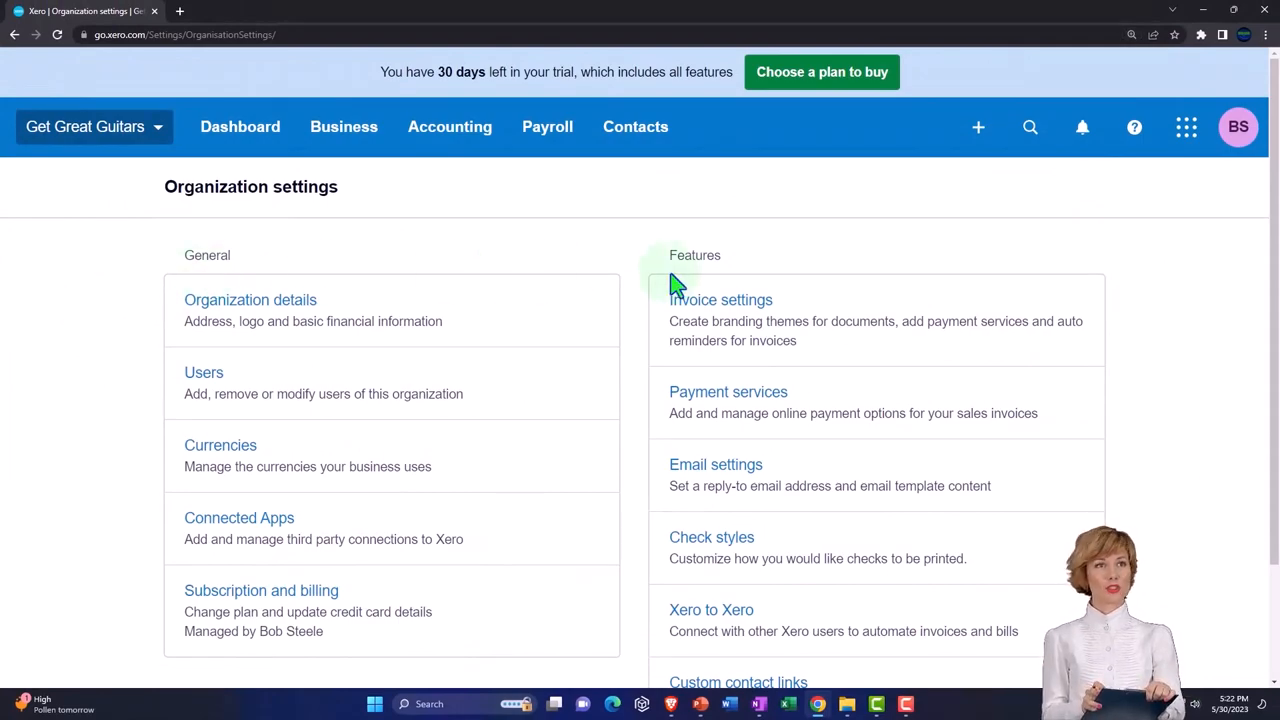
pyautogui.scroll(-3)
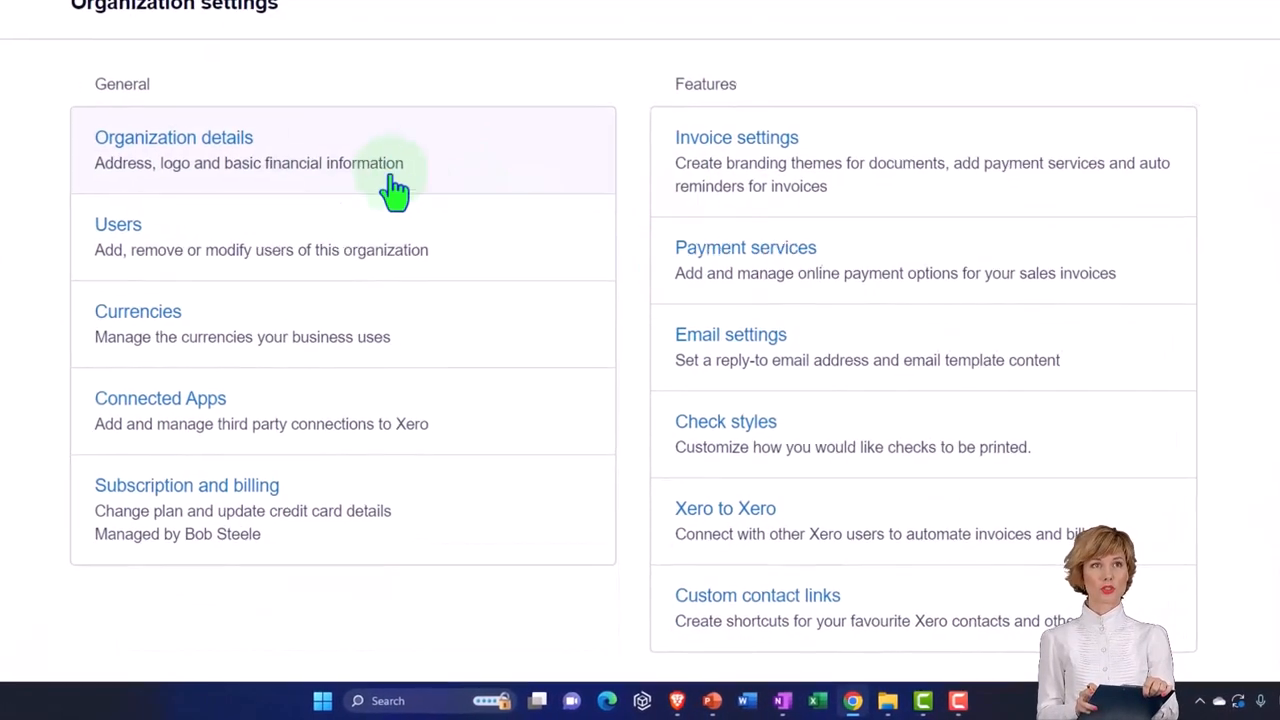
pyautogui.scroll(-3)
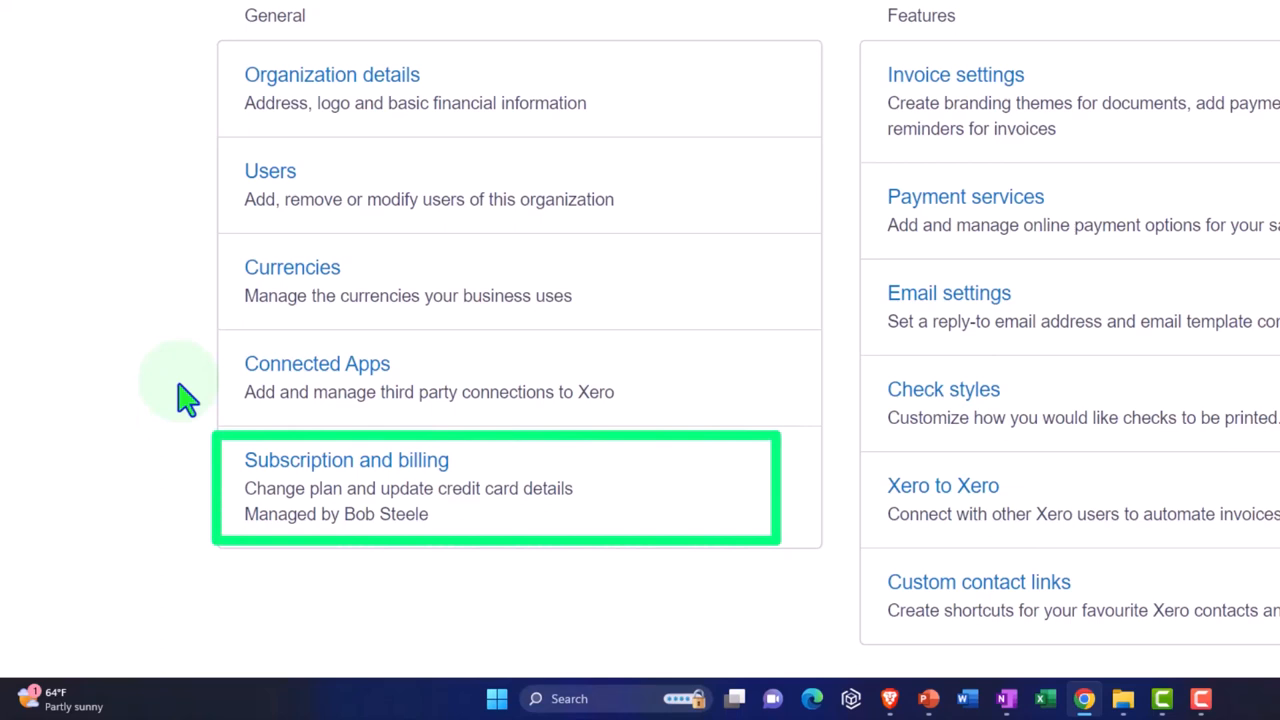
pyautogui.moveTo(185, 495)
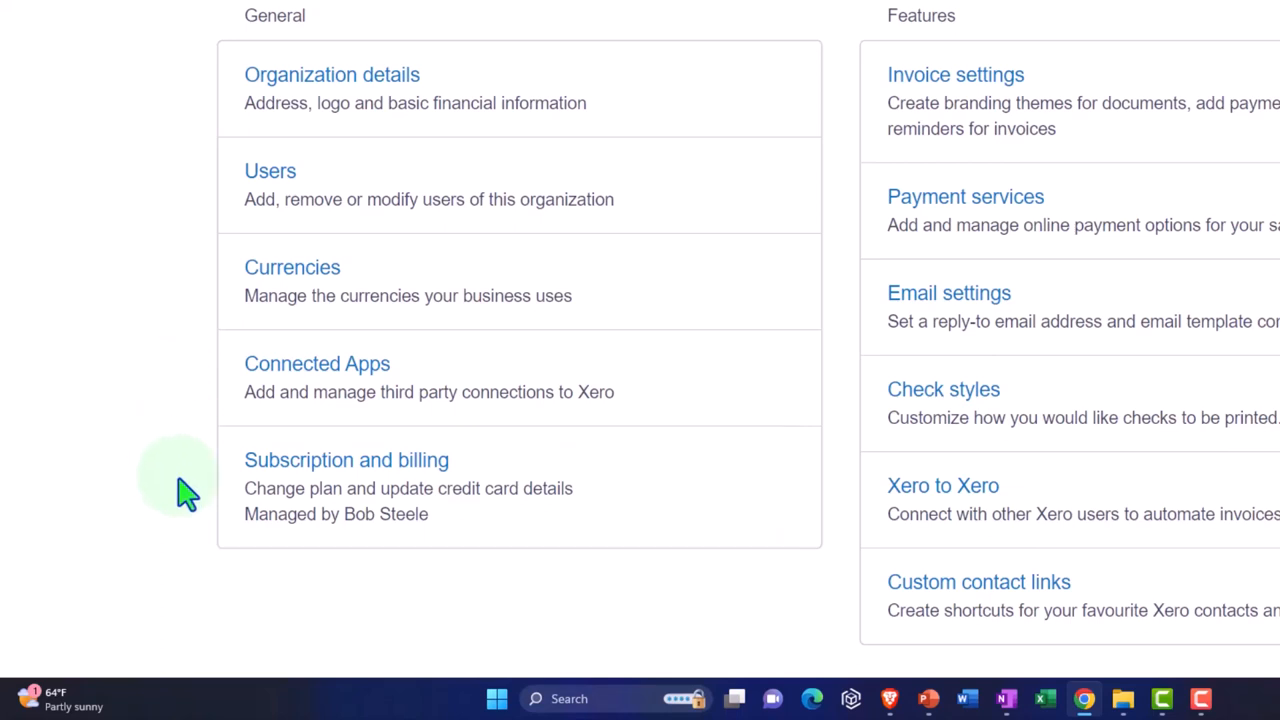
pyautogui.moveTo(175, 315)
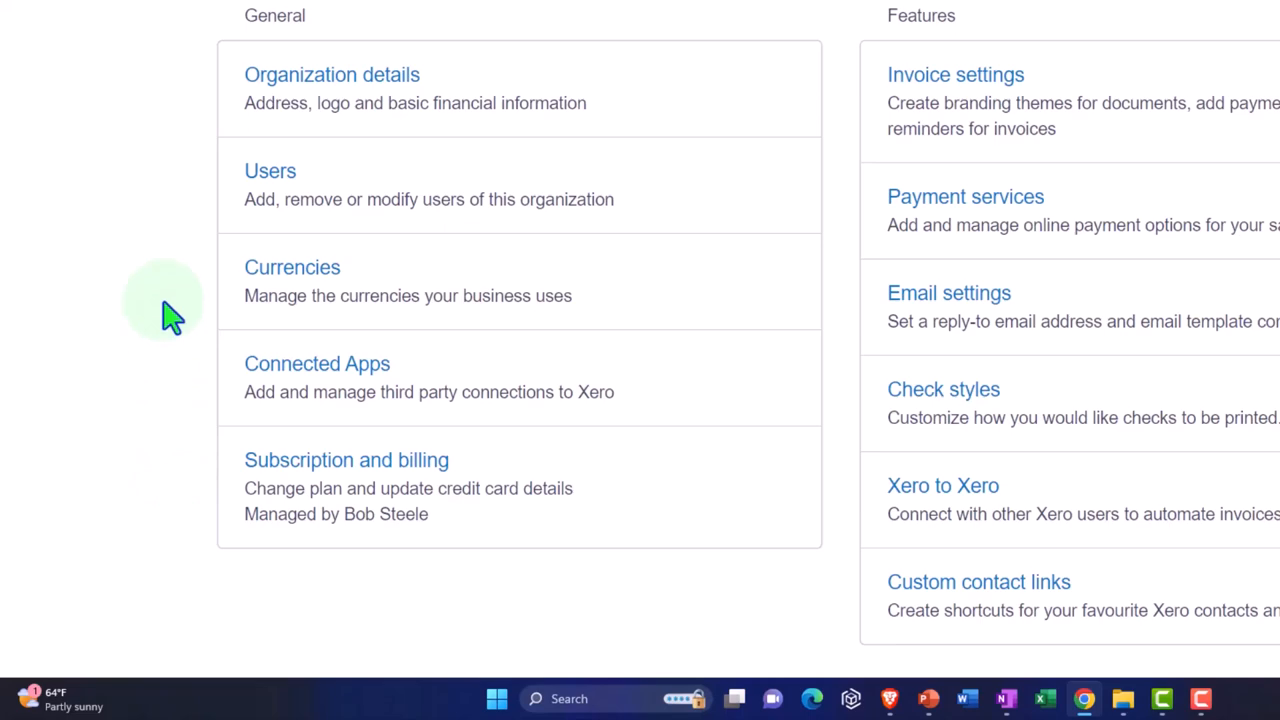
pyautogui.moveTo(170, 235)
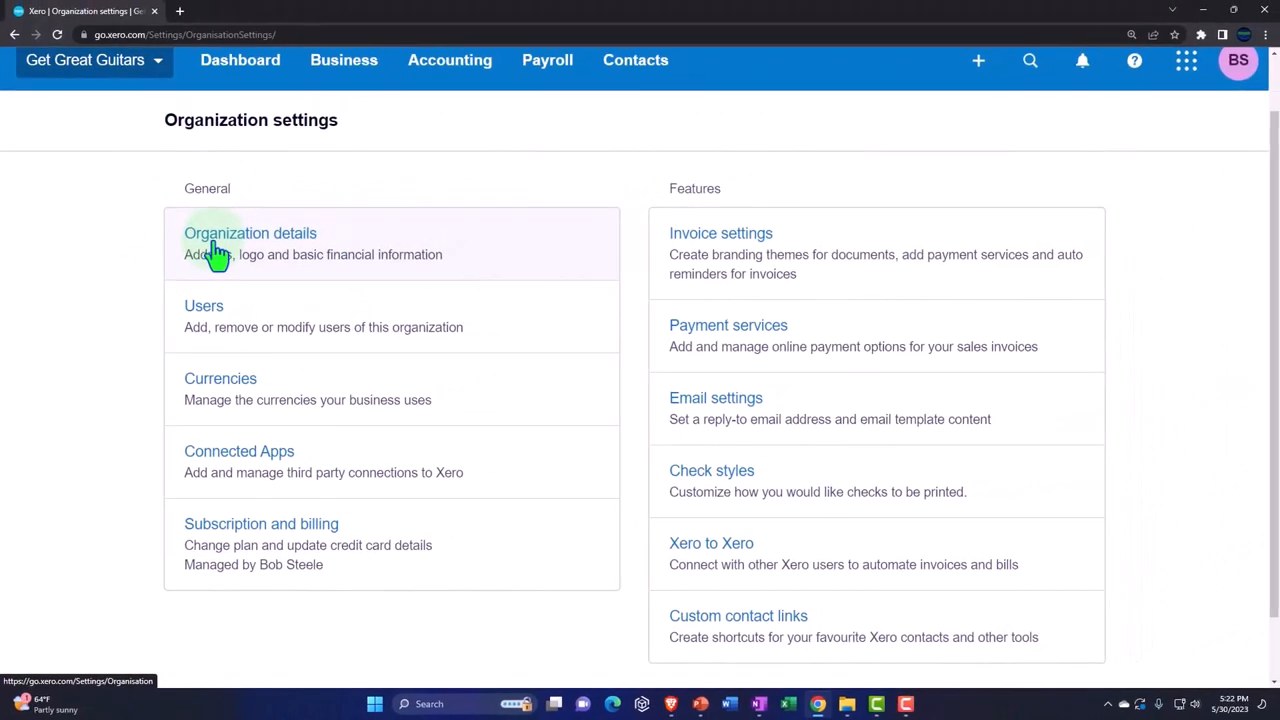
# - Open Organization details and review Basic Information down to the Contact Details postal address
pyautogui.click(250, 233)
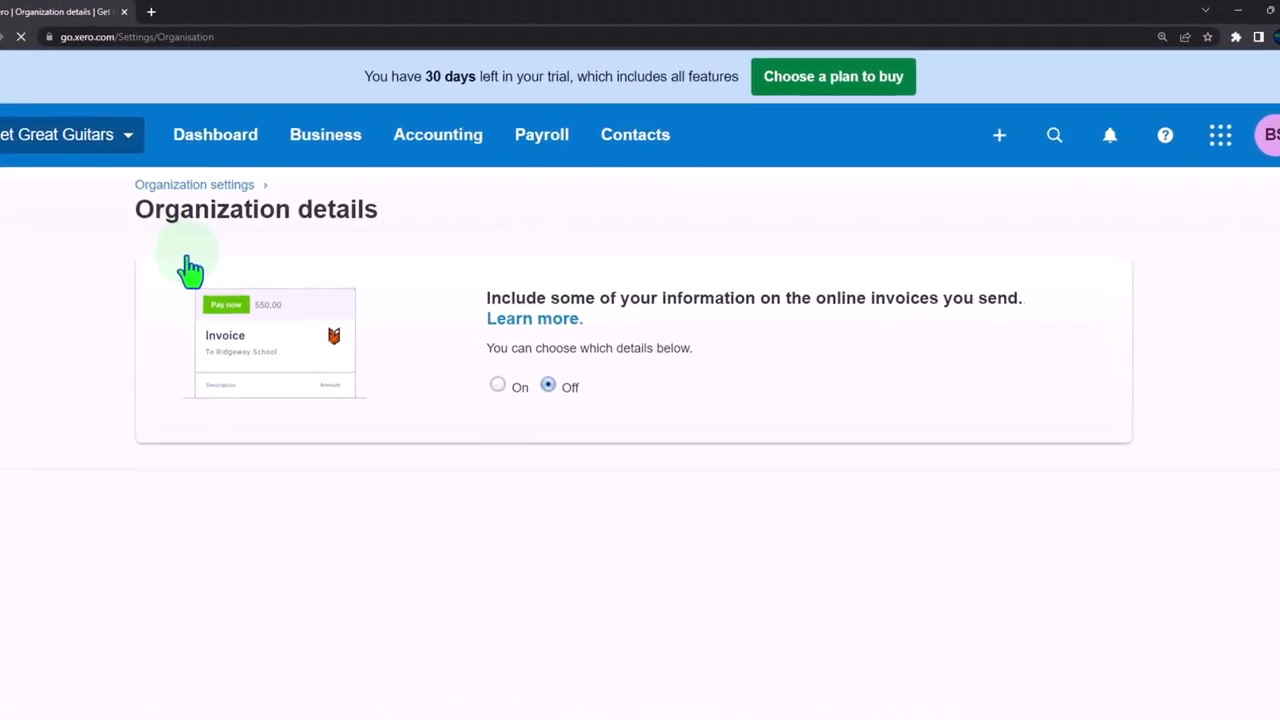
pyautogui.scroll(-3)
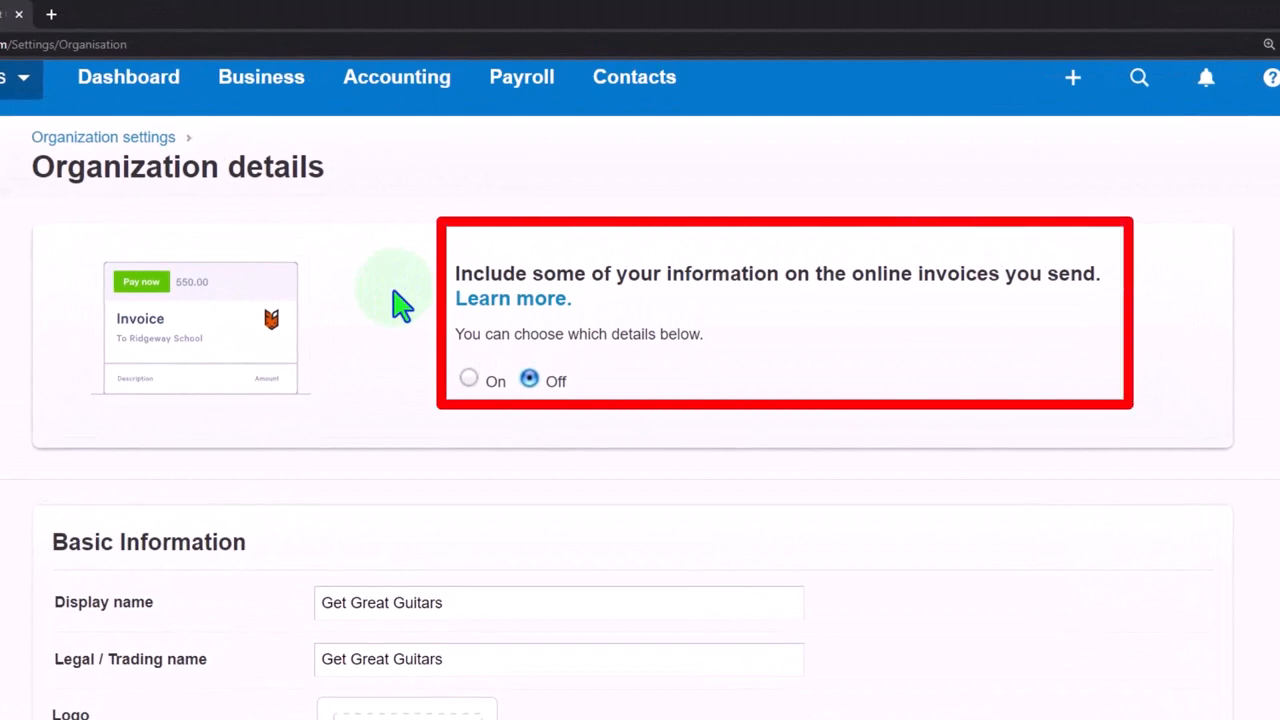
pyautogui.moveTo(445, 315)
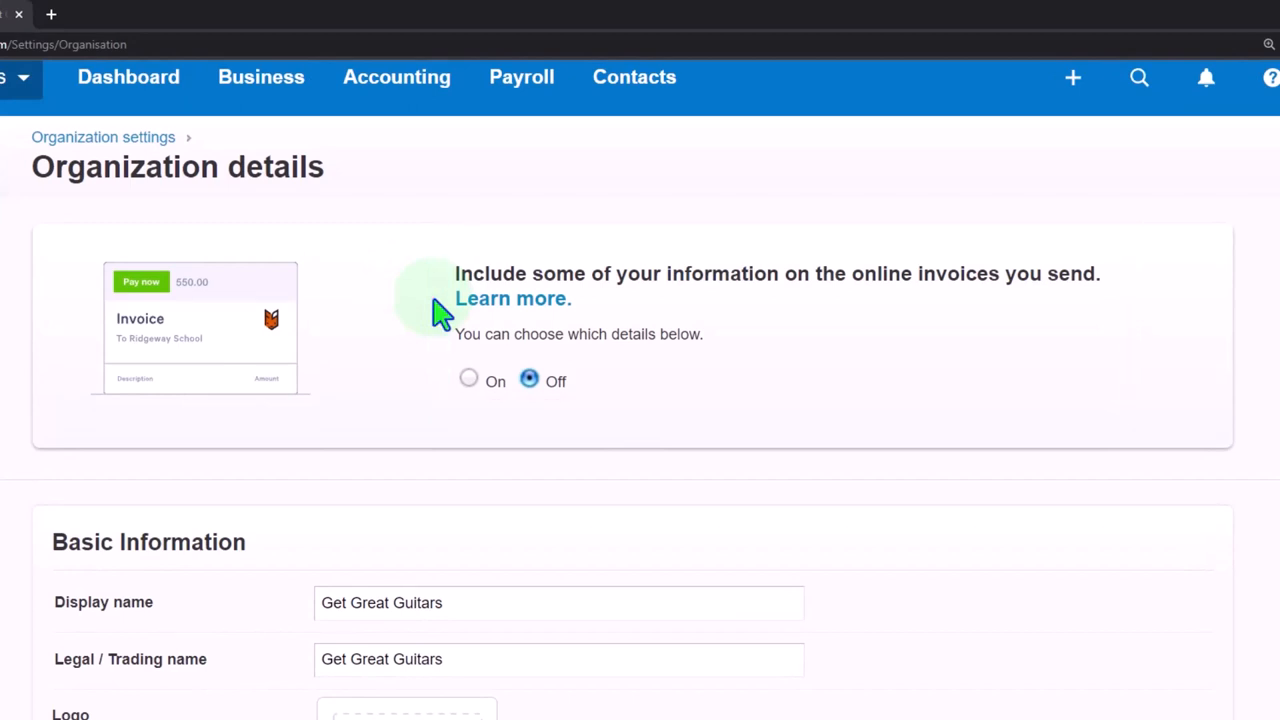
pyautogui.scroll(-3)
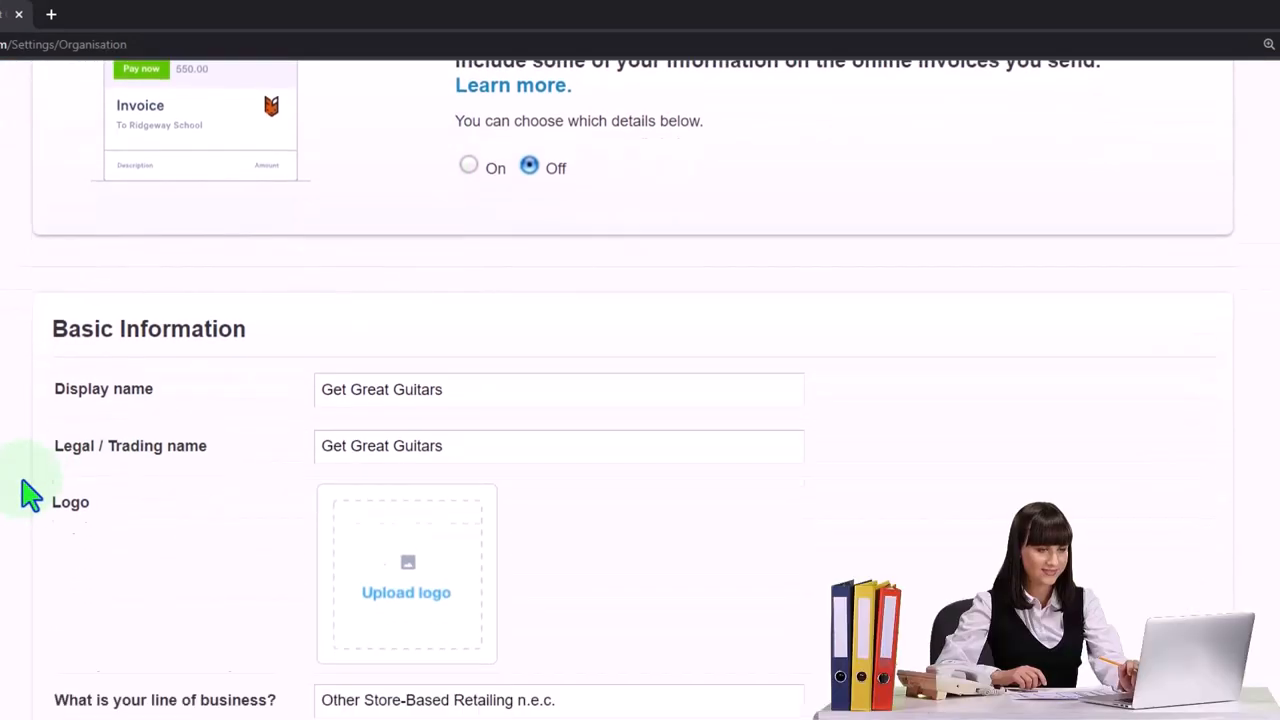
pyautogui.scroll(-3)
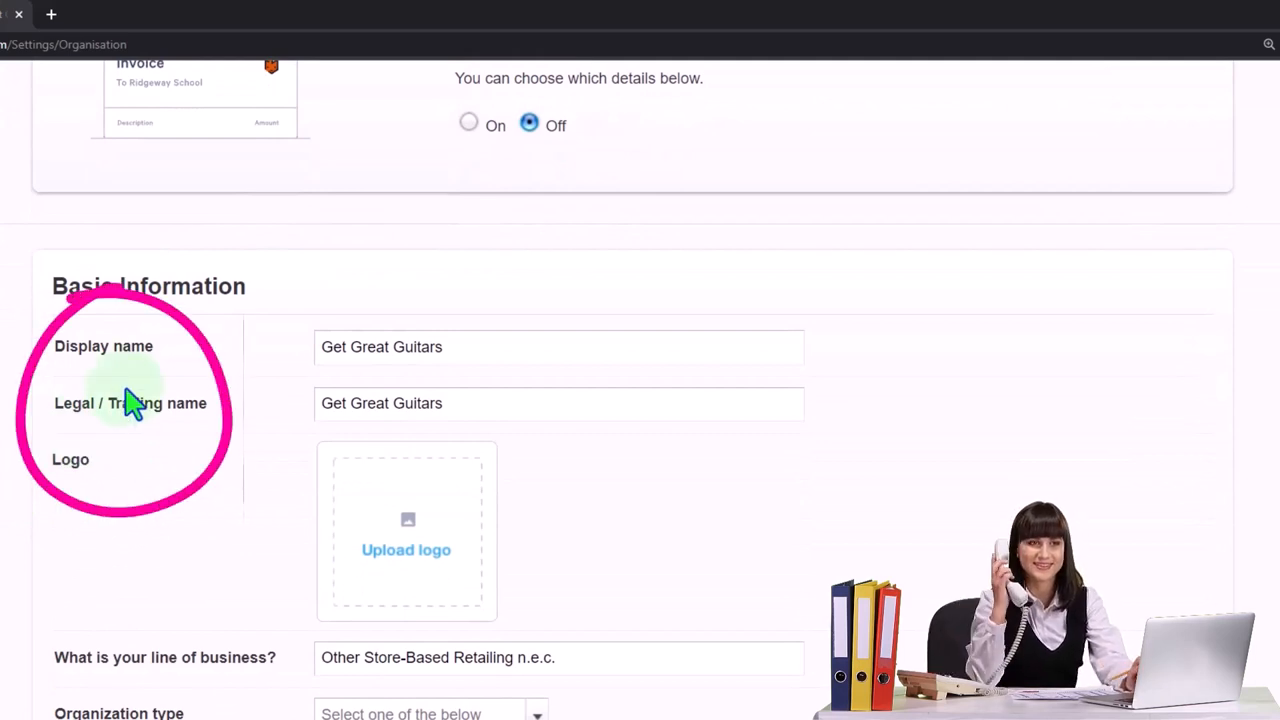
pyautogui.moveTo(120, 445)
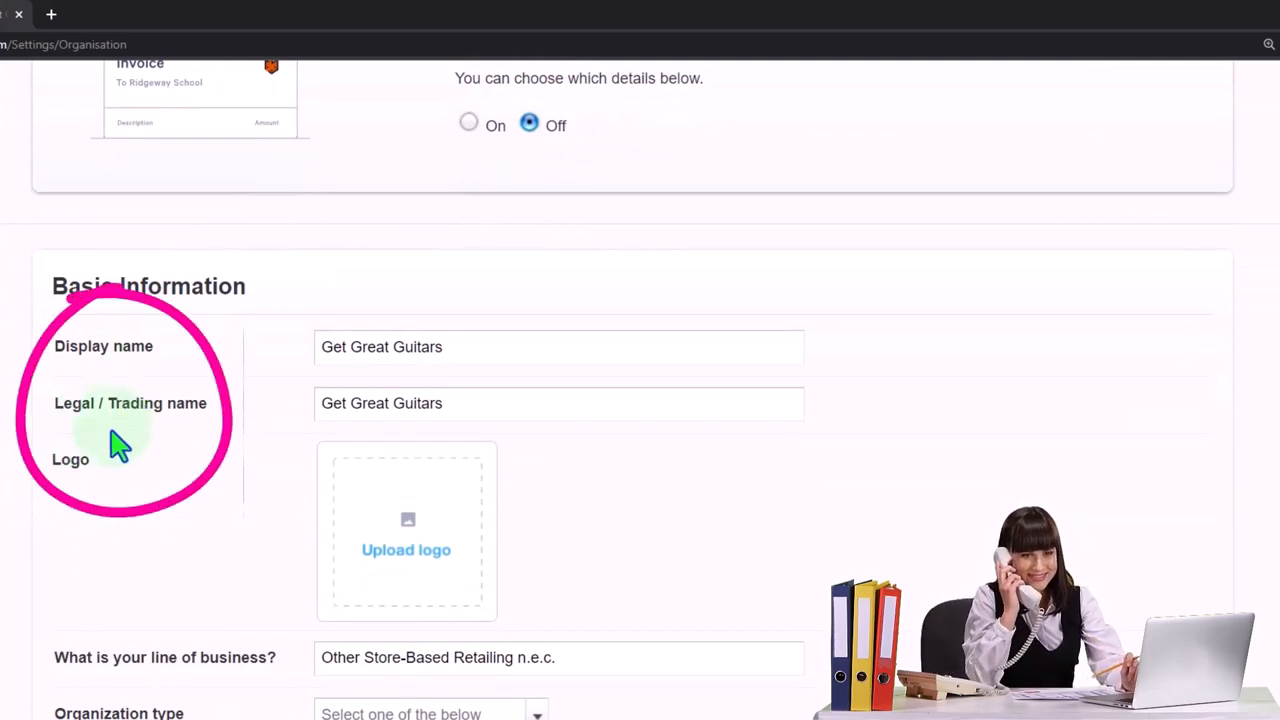
pyautogui.scroll(-3)
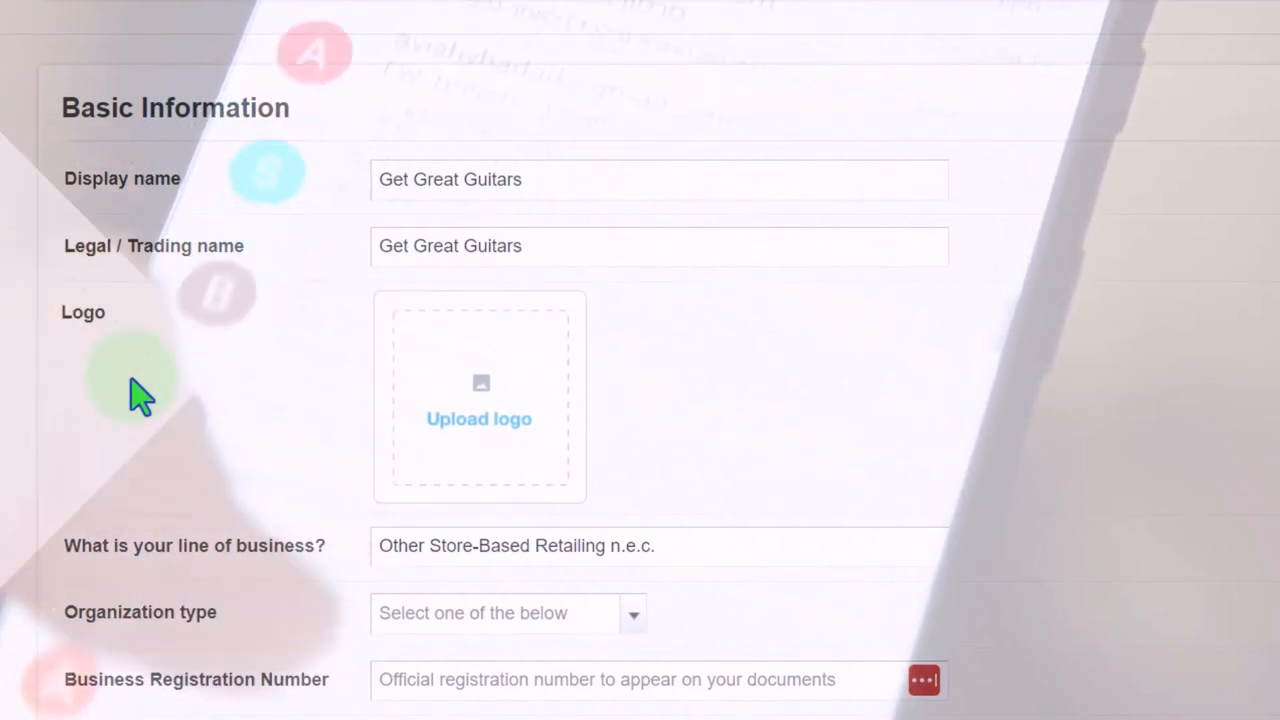
pyautogui.scroll(-3)
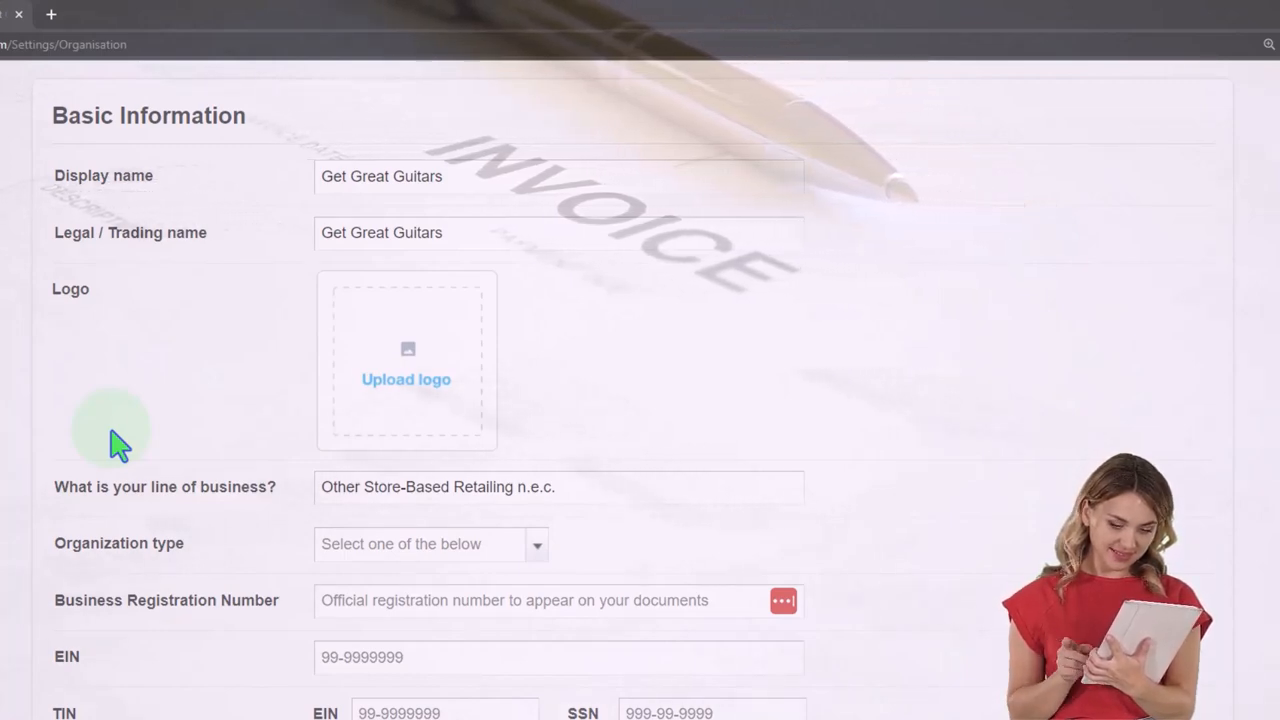
pyautogui.scroll(-3)
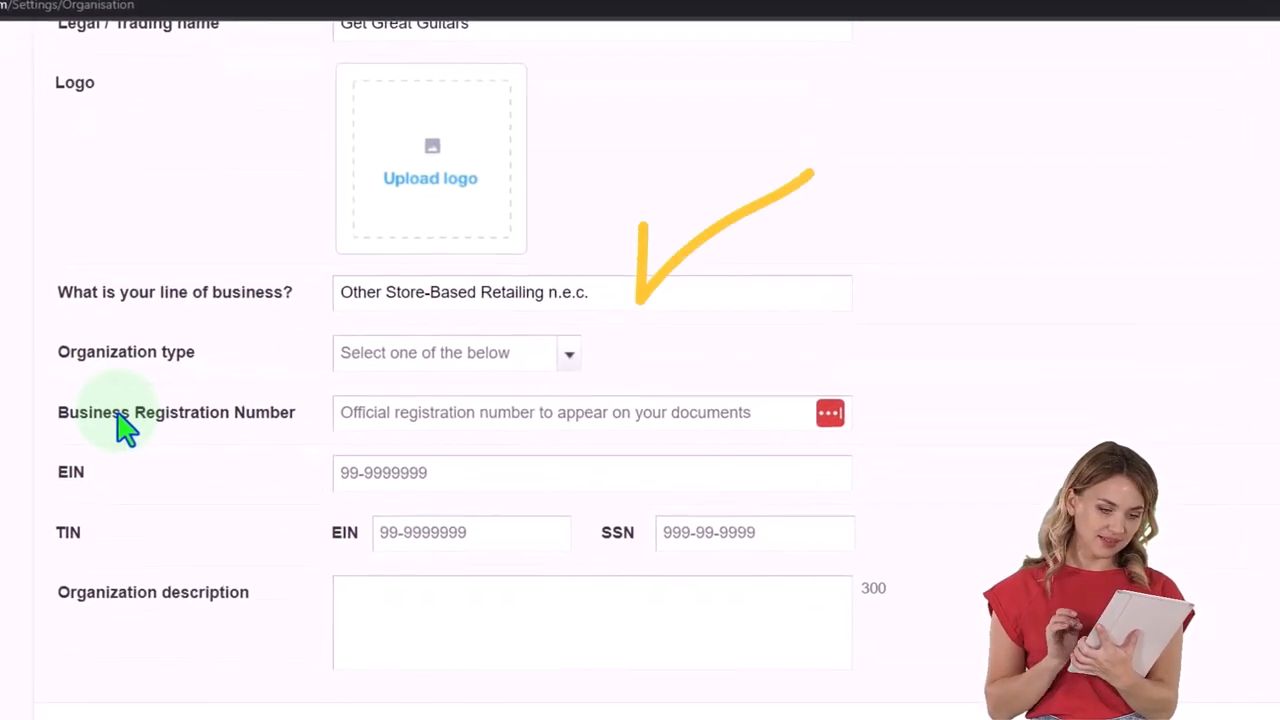
pyautogui.scroll(-3)
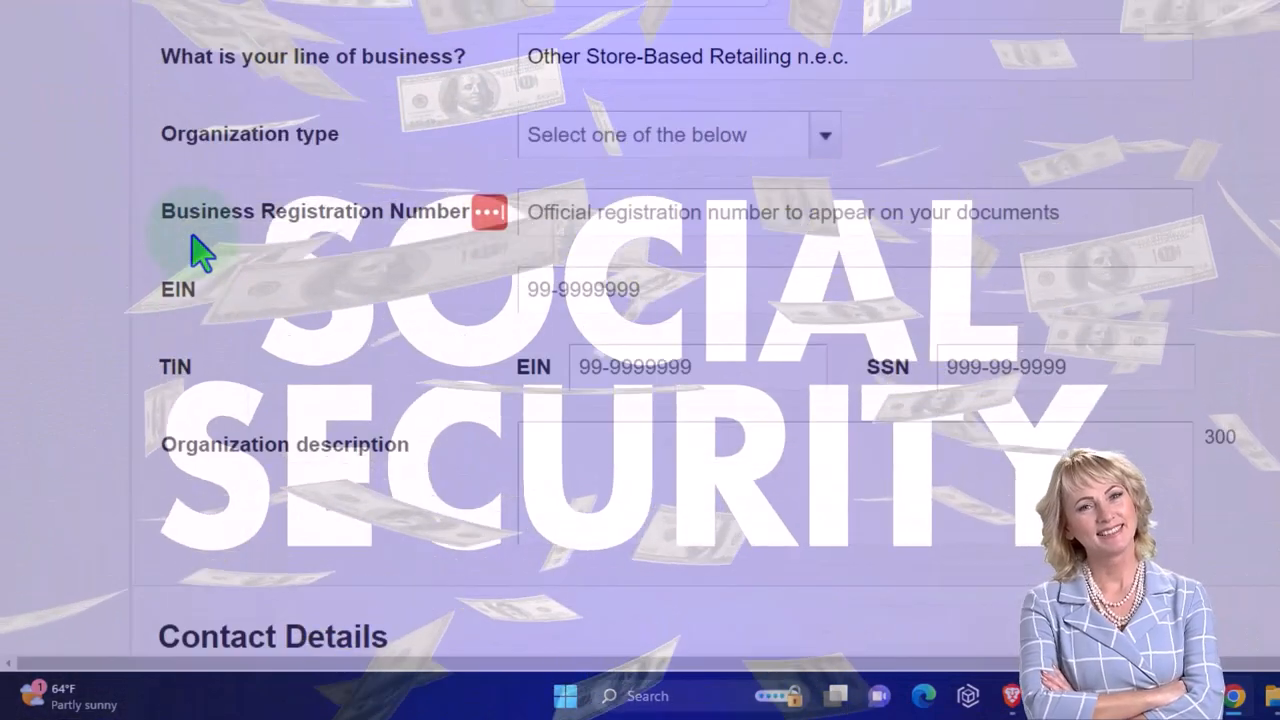
pyautogui.scroll(-3)
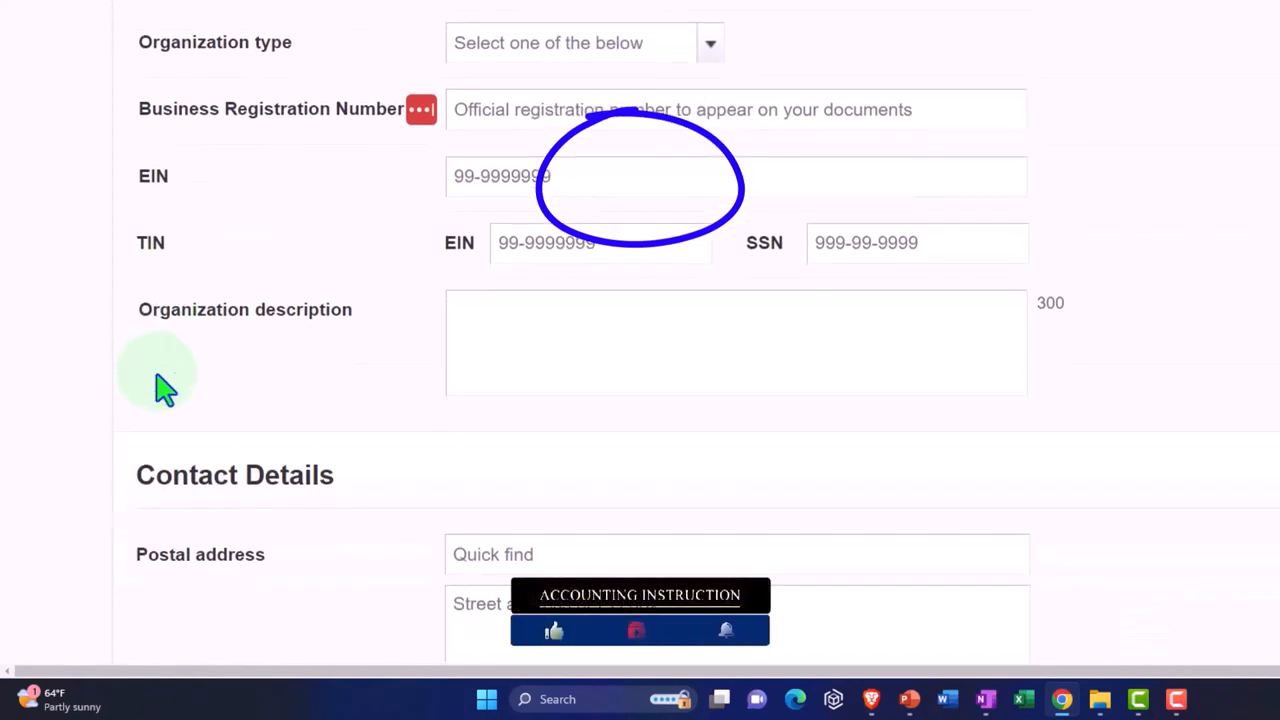
pyautogui.scroll(-3)
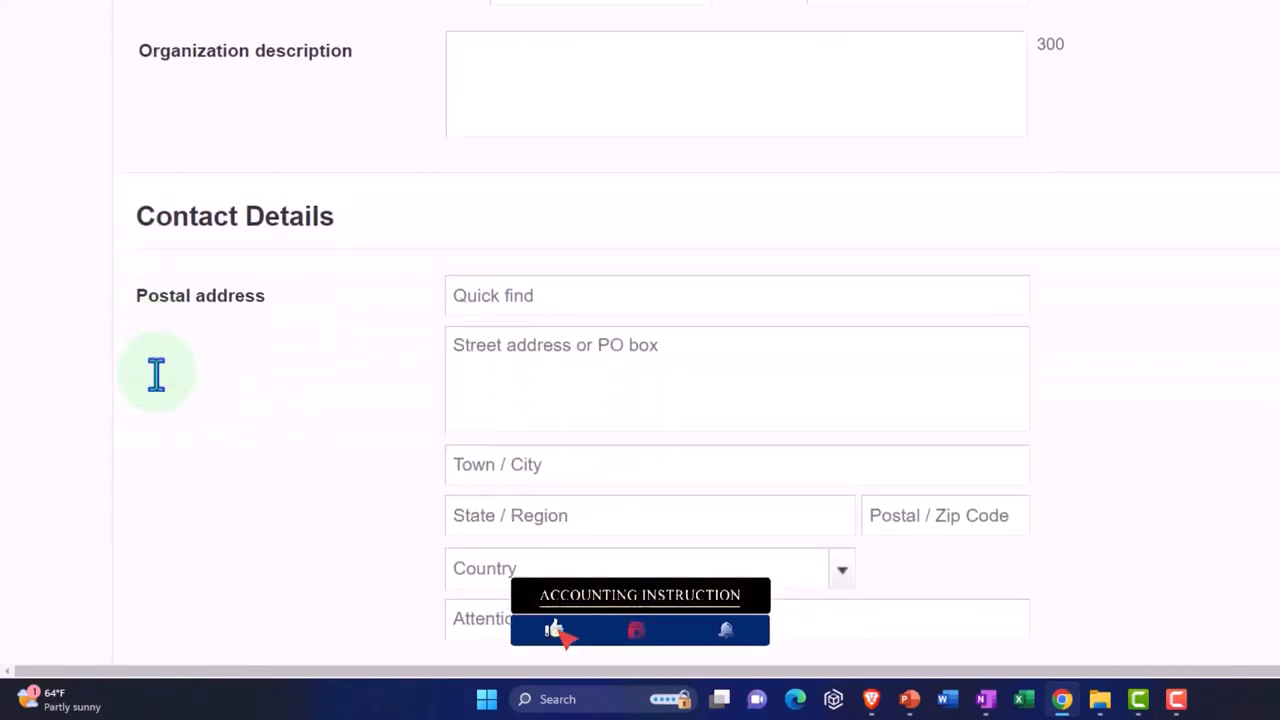
pyautogui.scroll(-3)
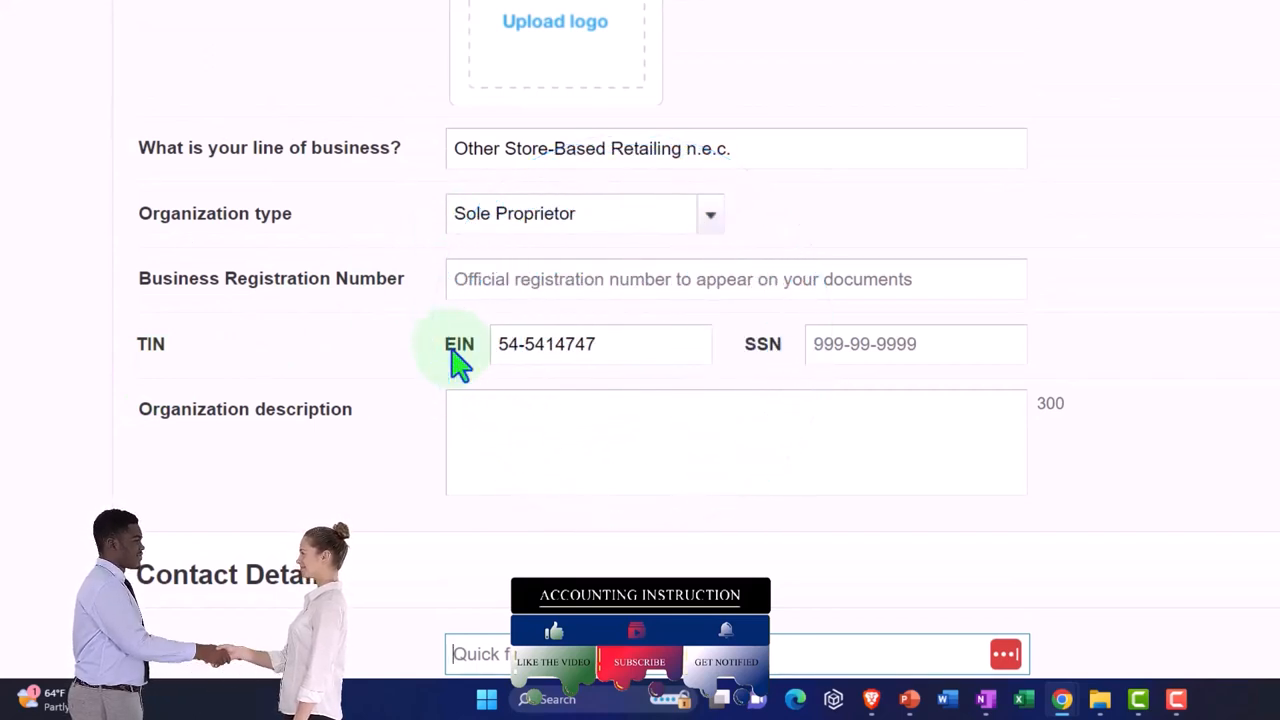
pyautogui.scroll(-3)
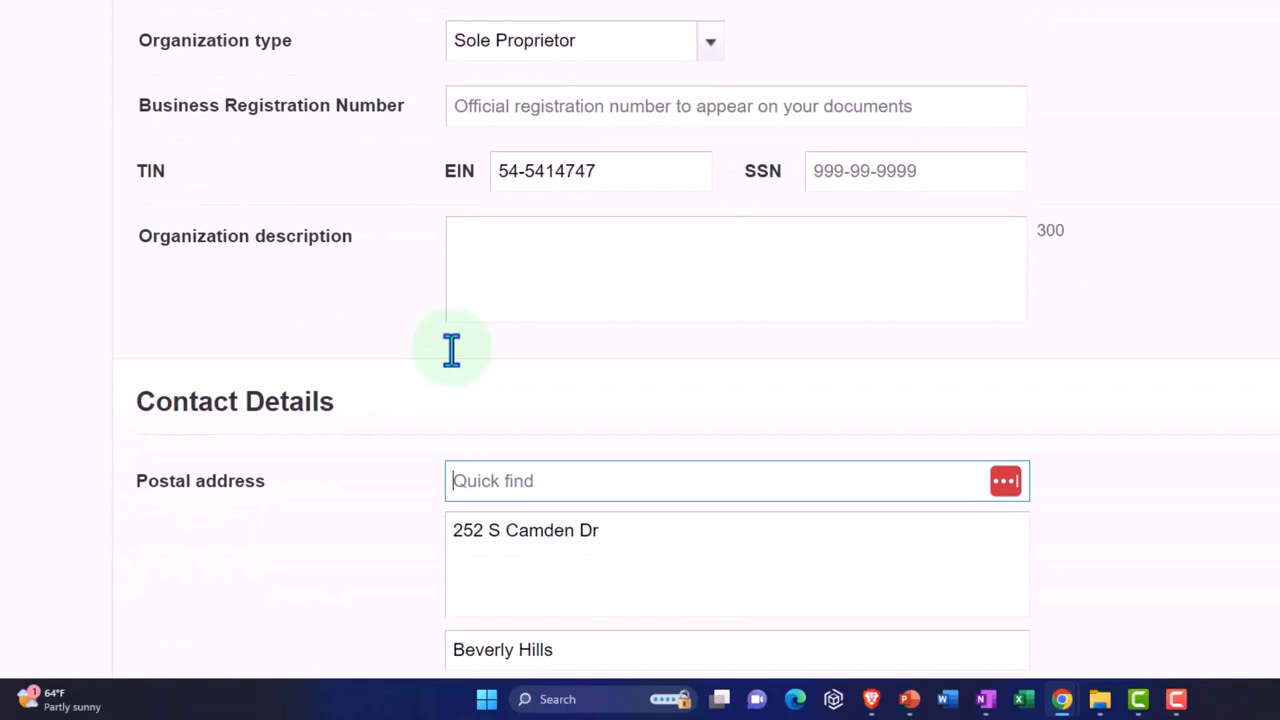
pyautogui.scroll(-3)
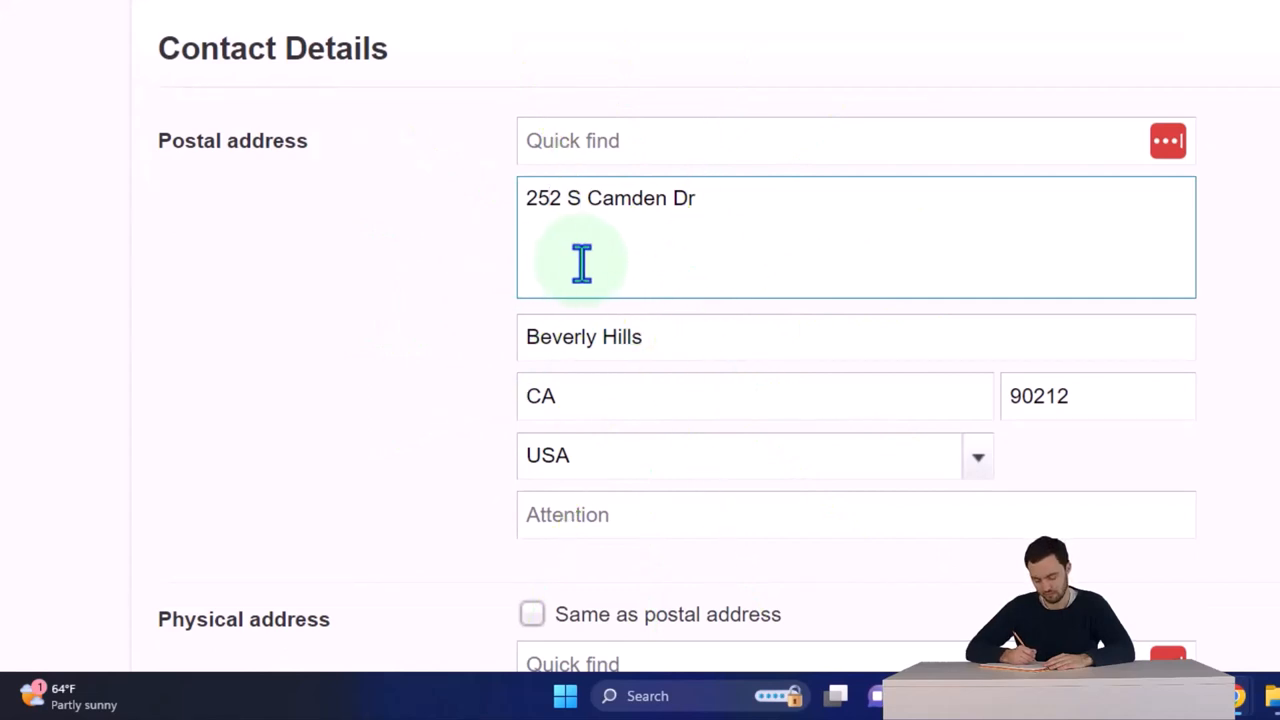
pyautogui.moveTo(575, 262)
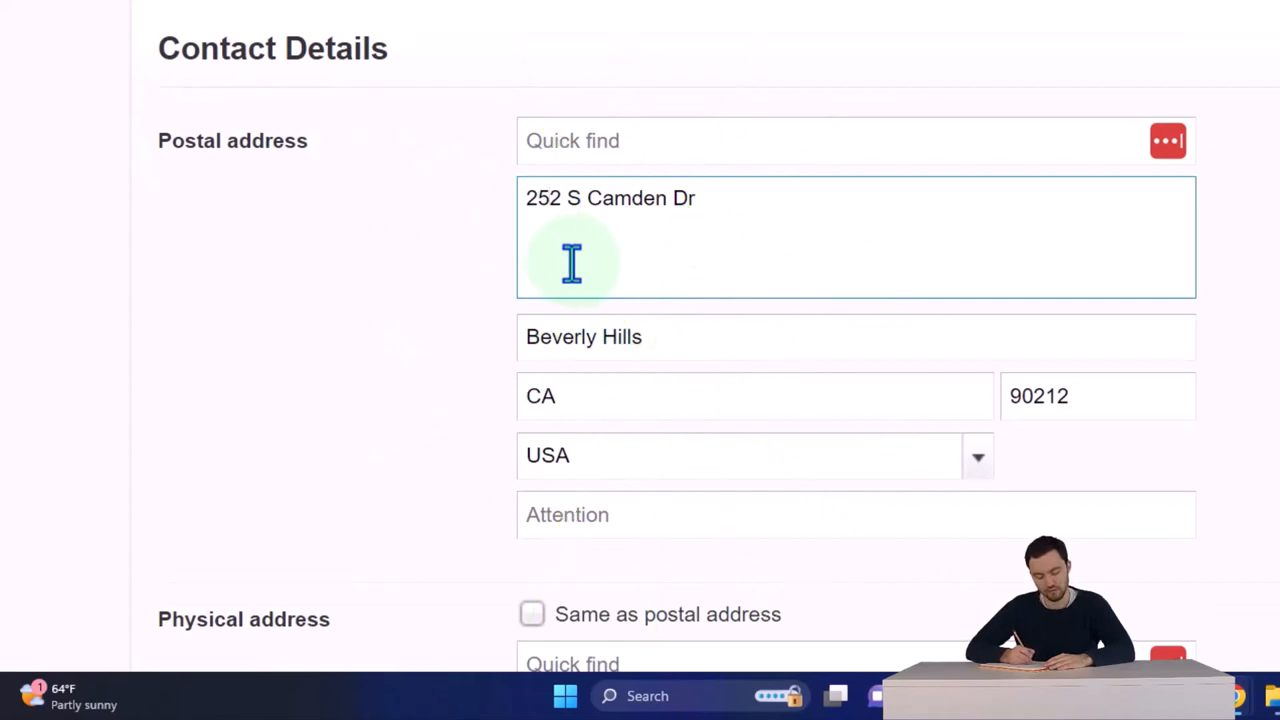
pyautogui.scroll(-3)
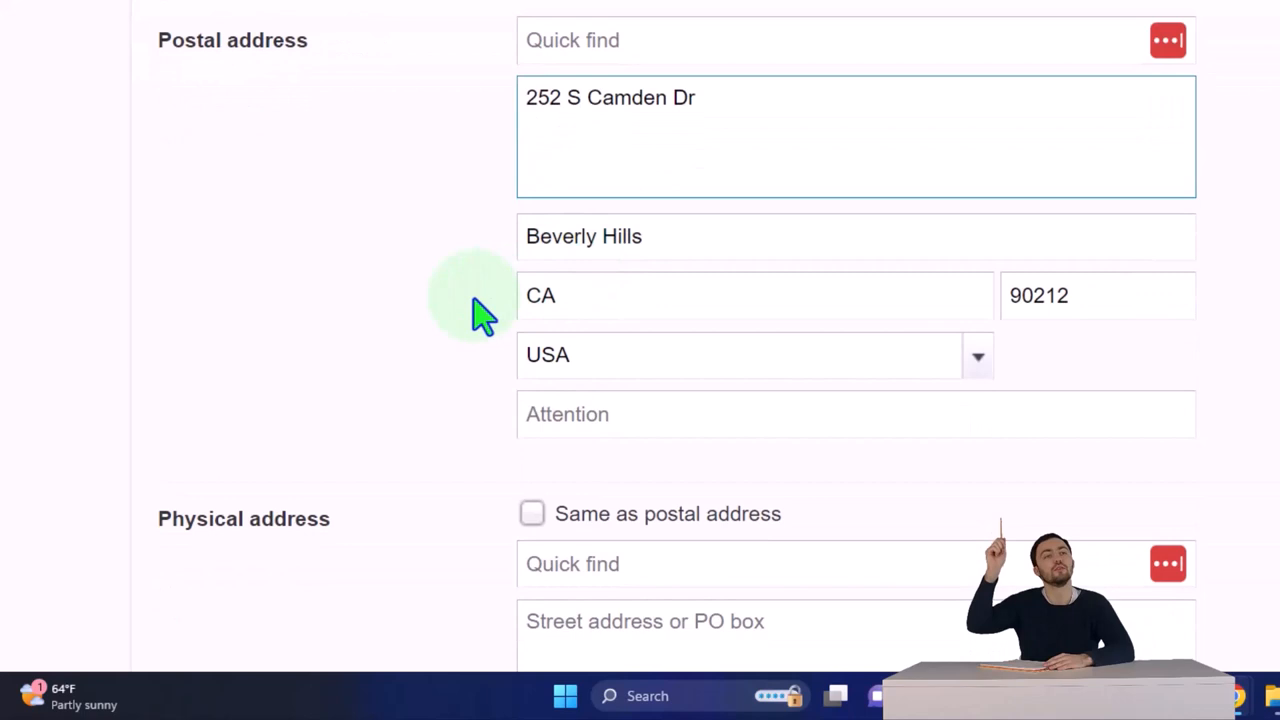
pyautogui.scroll(-3)
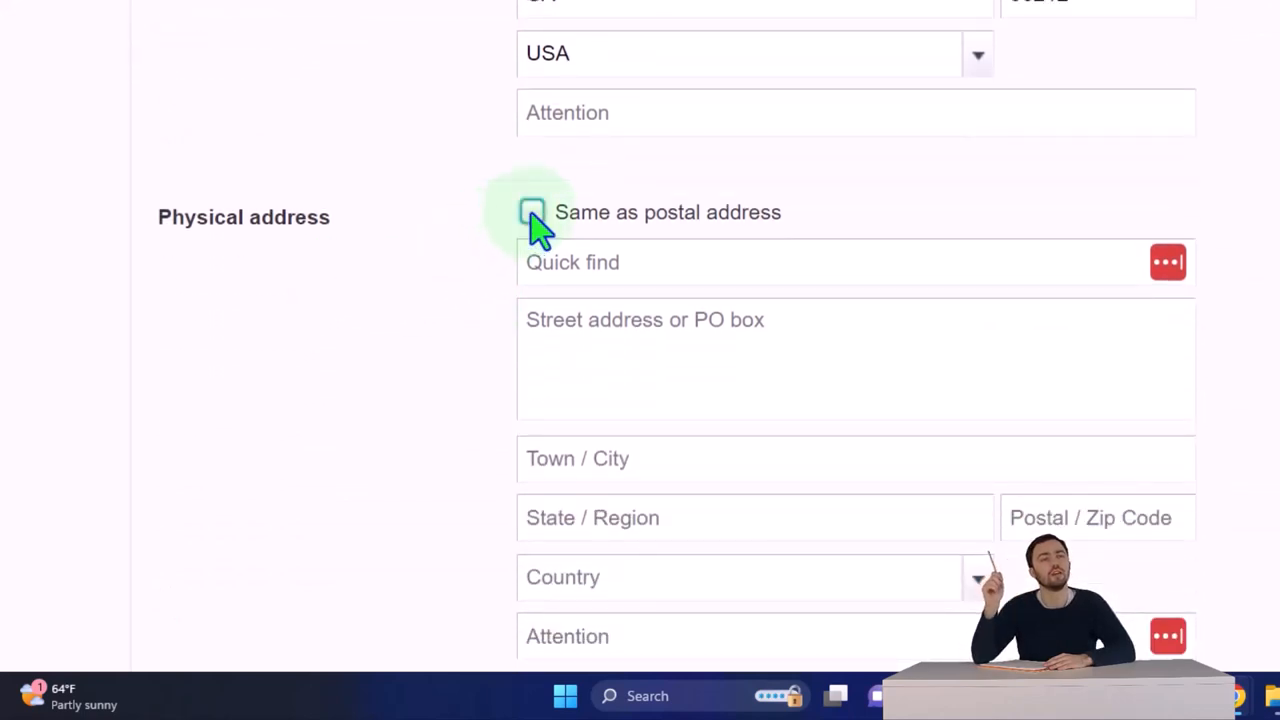
# - Set physical address same as postal, add telephone +1 555-5457, and save
pyautogui.click(532, 211)
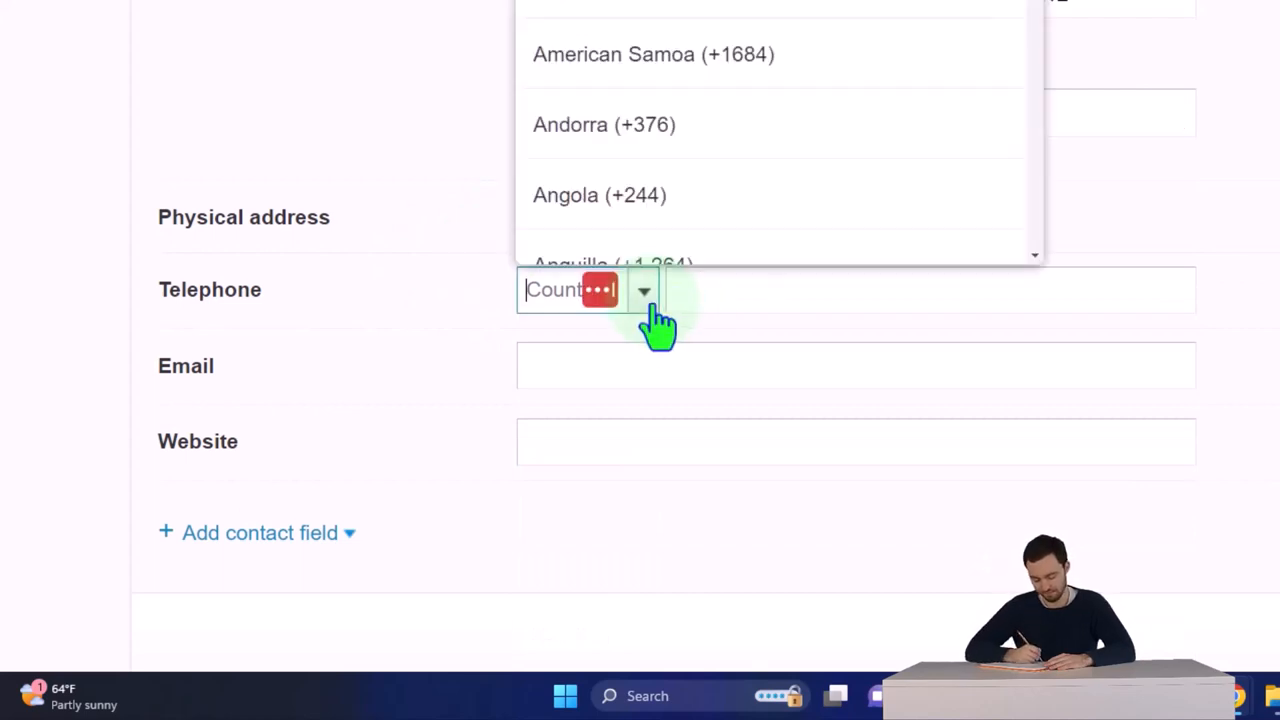
pyautogui.write('u')
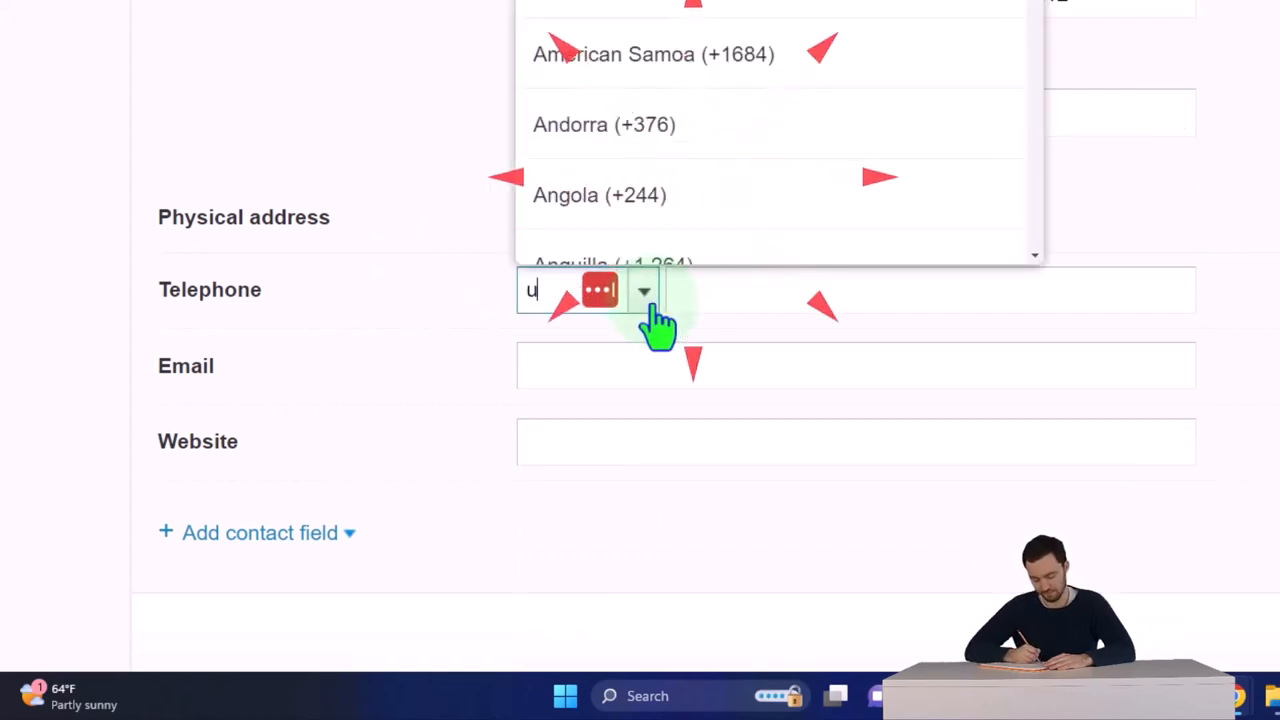
pyautogui.write('n')
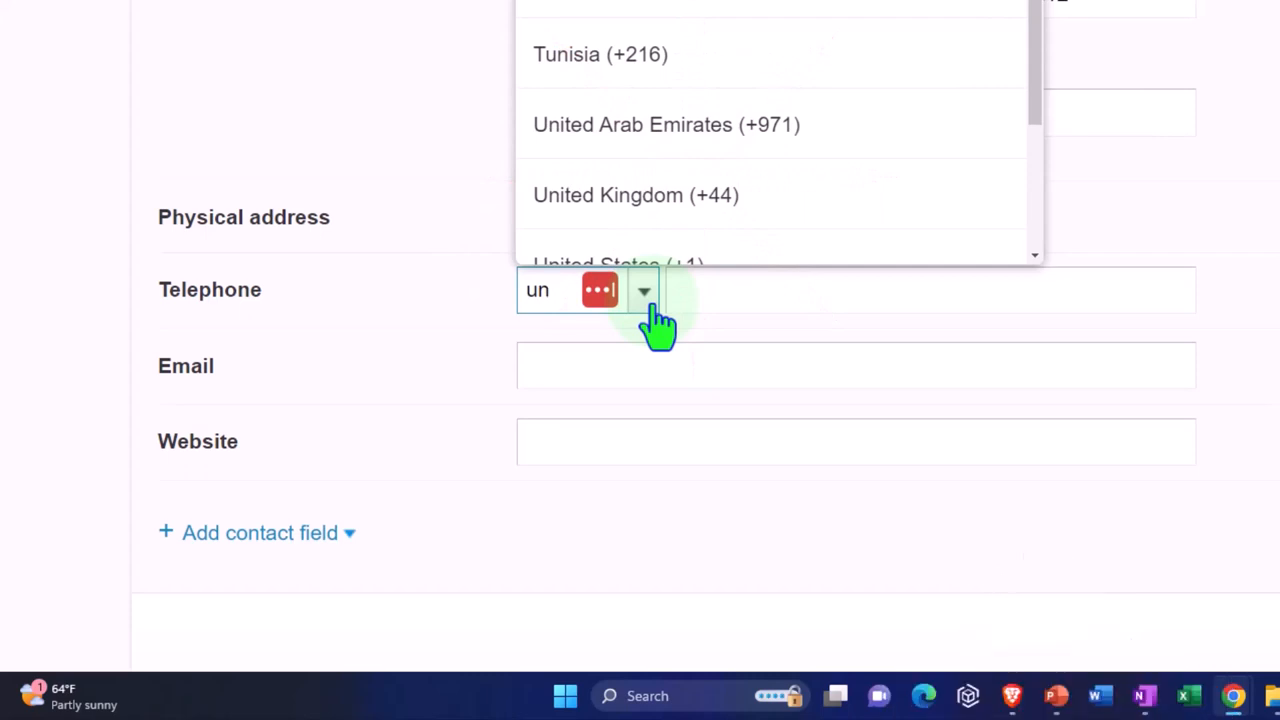
pyautogui.click(618, 262)
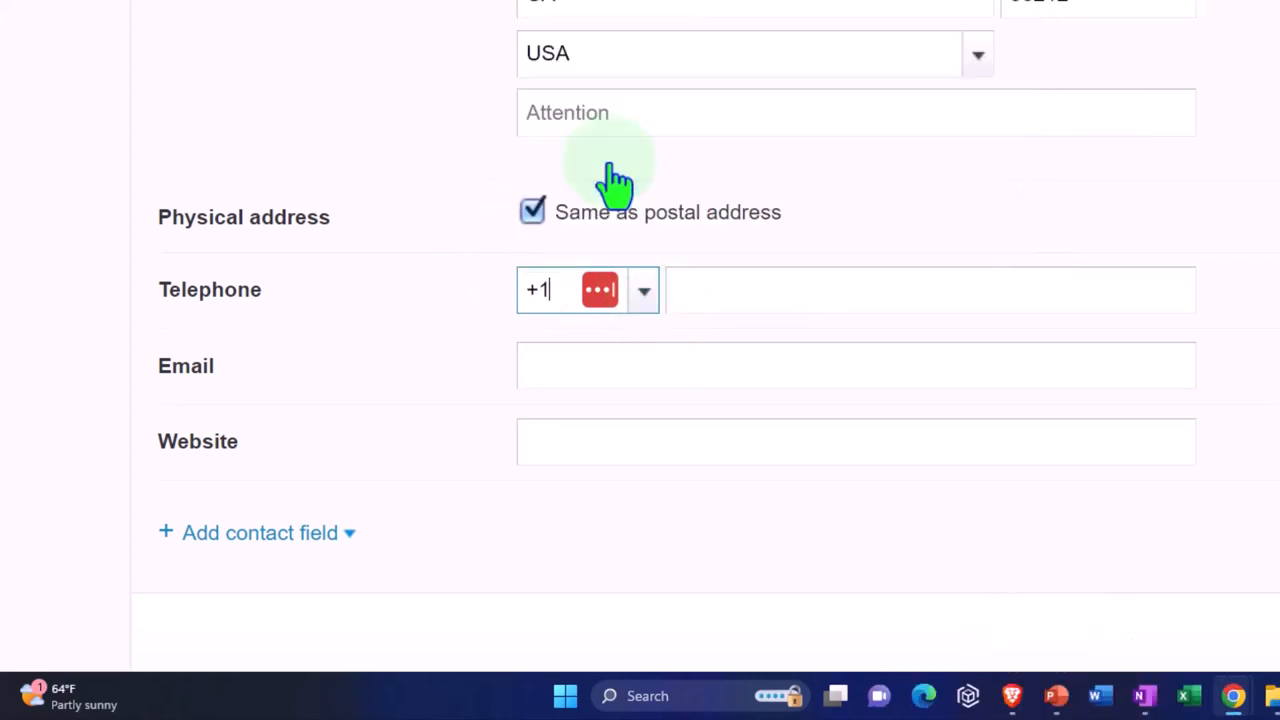
pyautogui.write('555-54574')
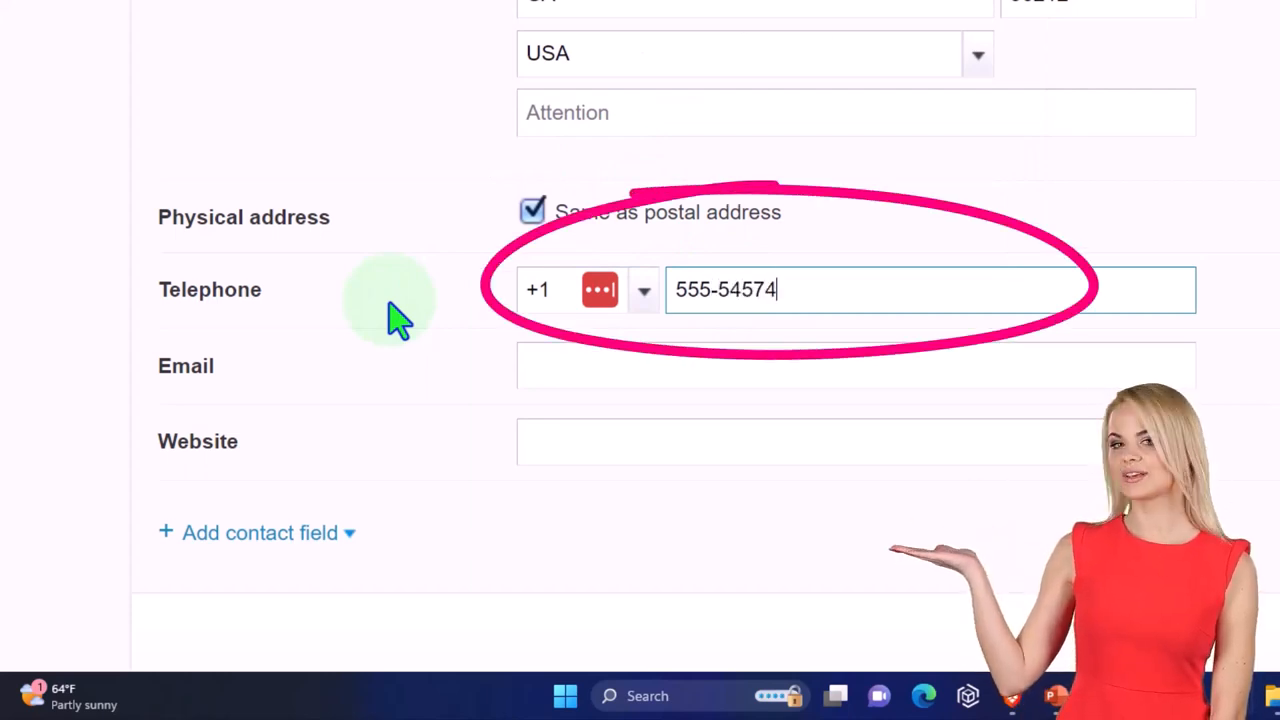
pyautogui.press('Backspace')
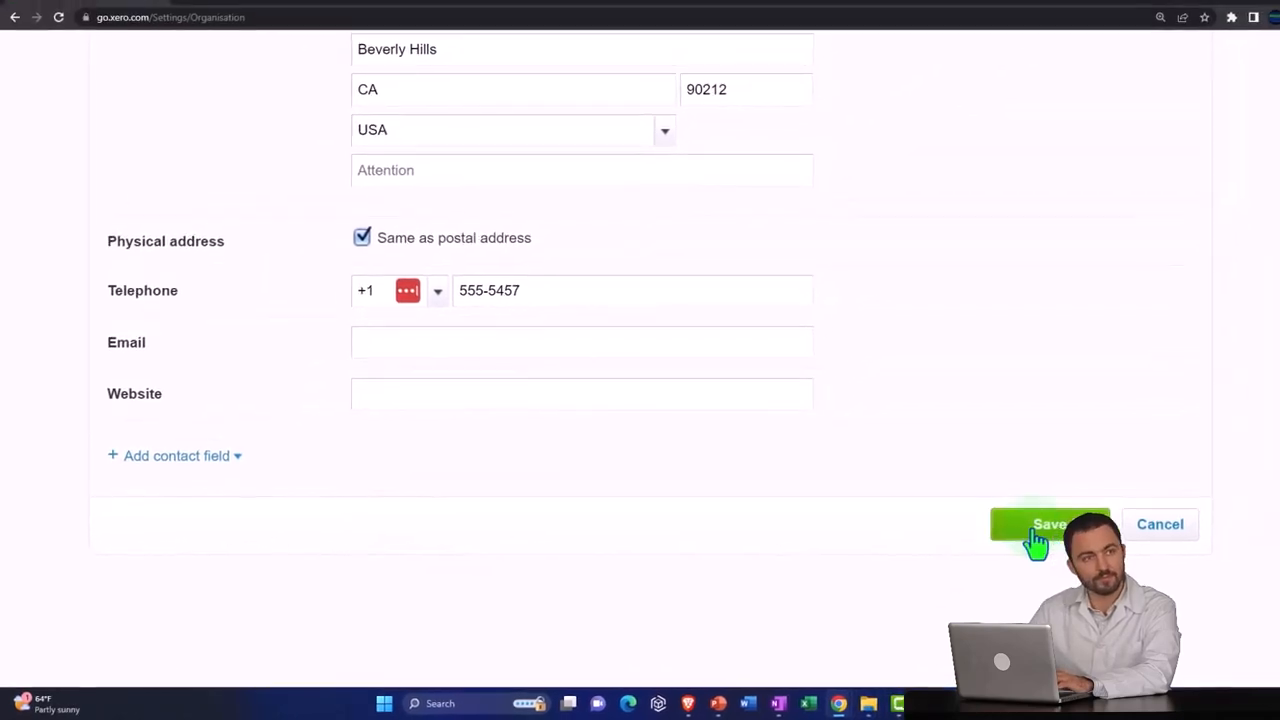
pyautogui.click(1049, 524)
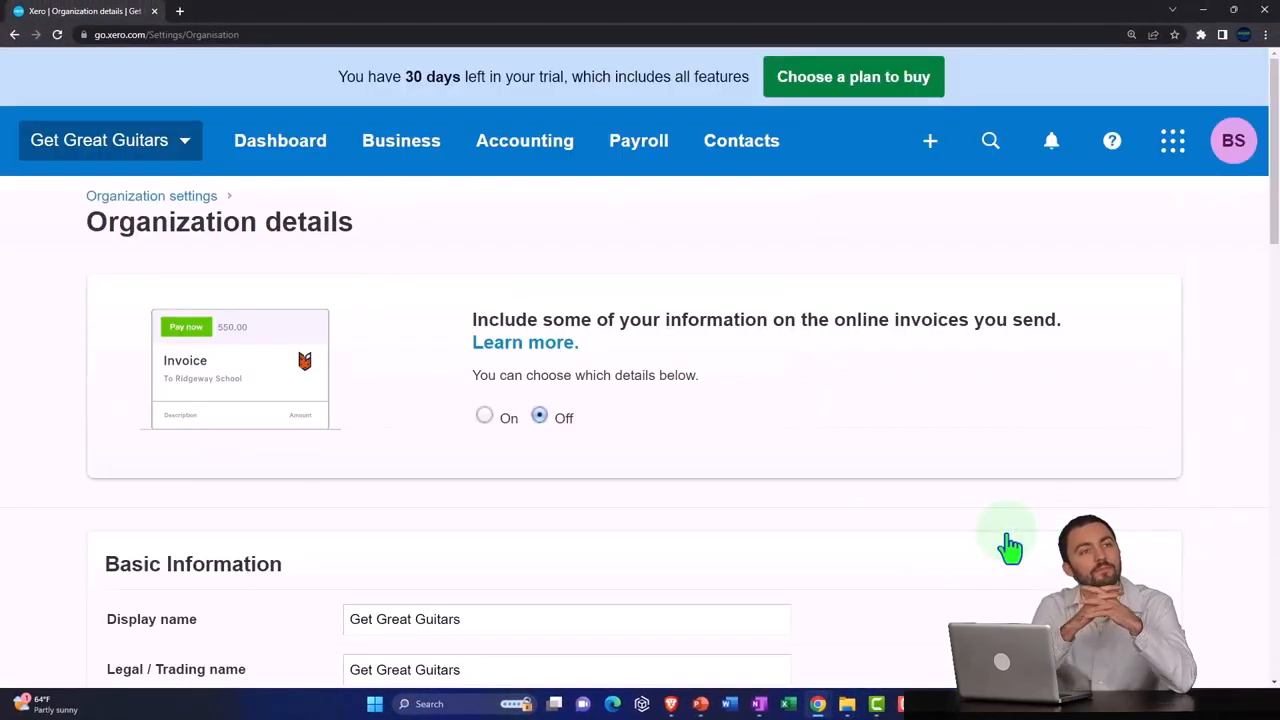
pyautogui.moveTo(1012, 537)
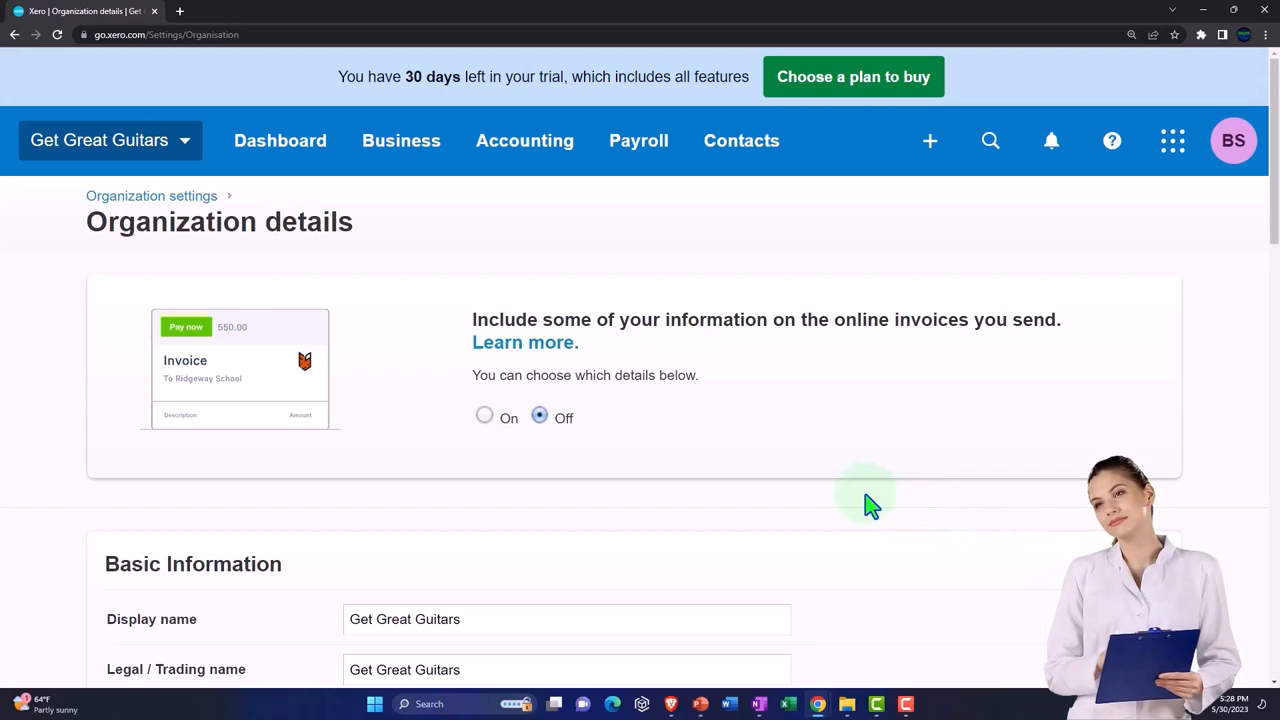
pyautogui.moveTo(668, 442)
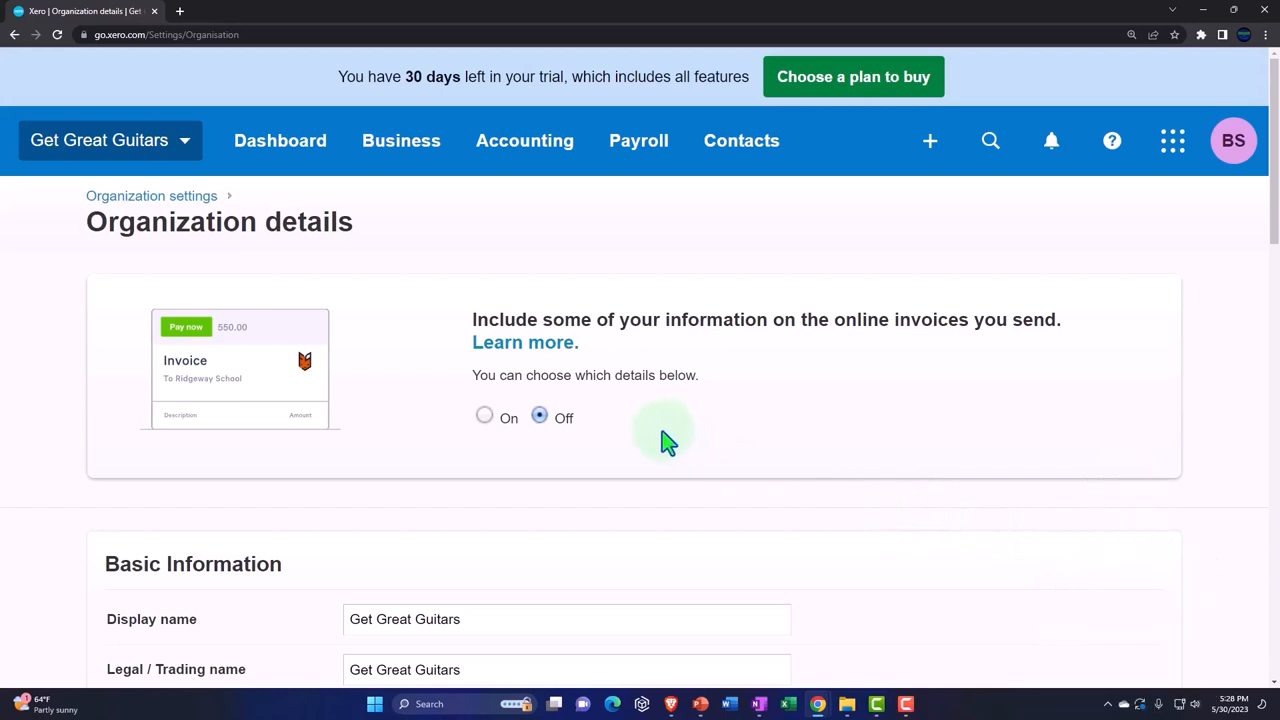
pyautogui.moveTo(425, 313)
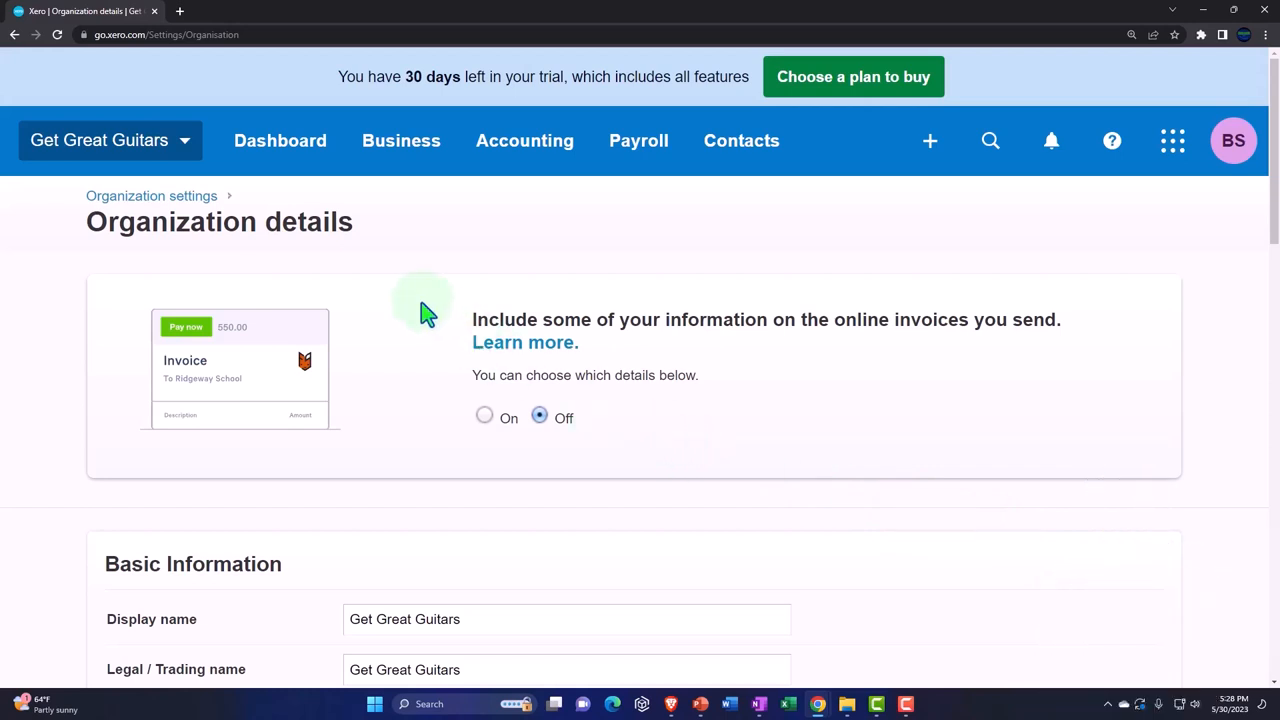
# - Go back to Organization settings, open Users, and start the Invite a user form
pyautogui.click(151, 195)
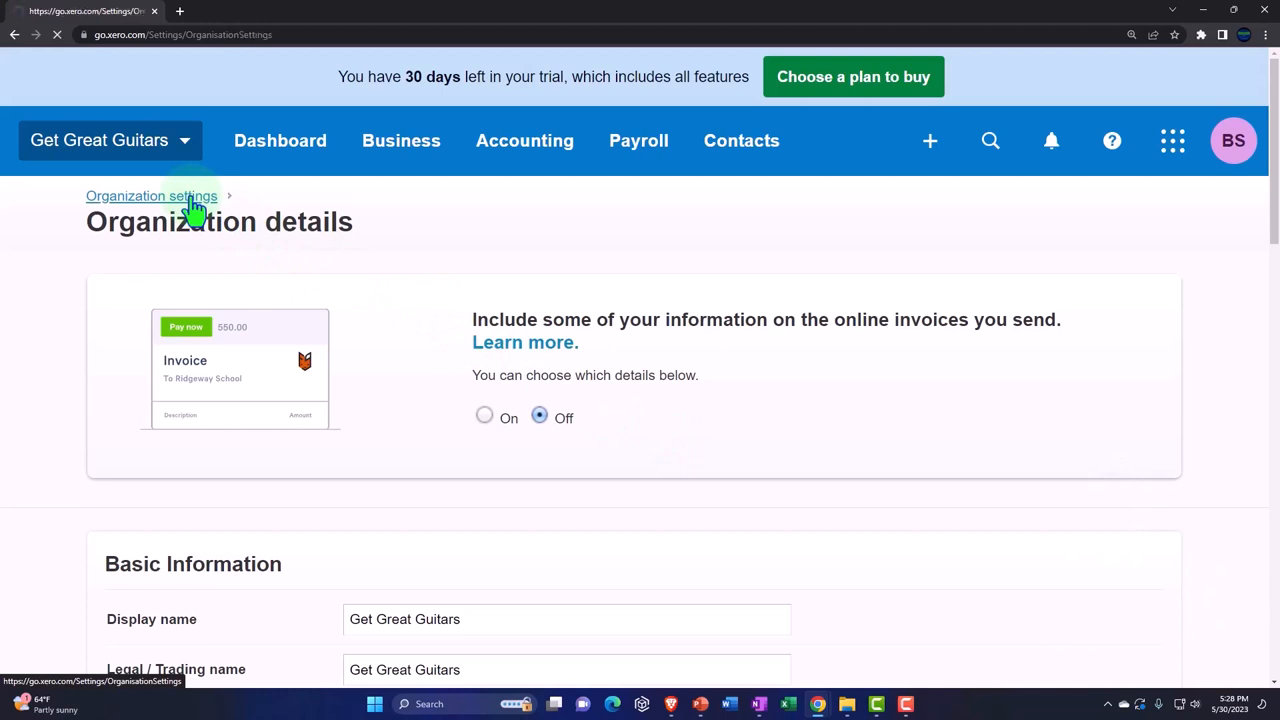
pyautogui.click(151, 195)
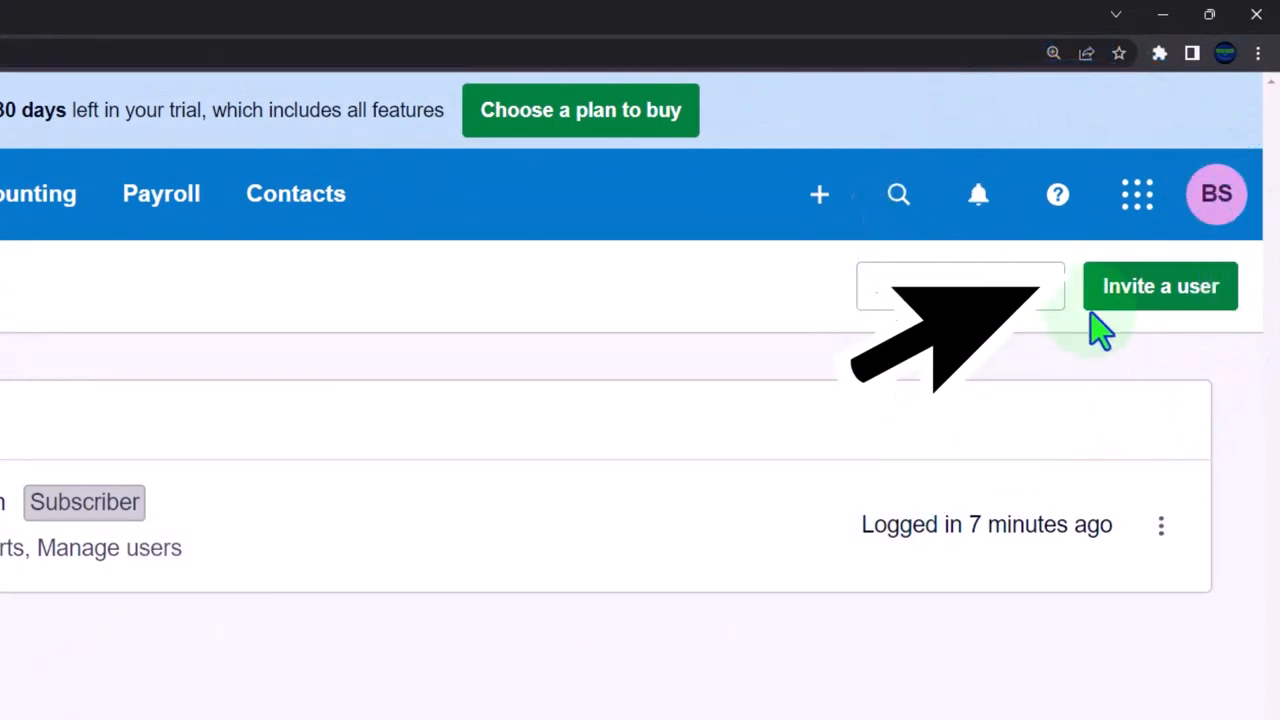
pyautogui.click(1160, 286)
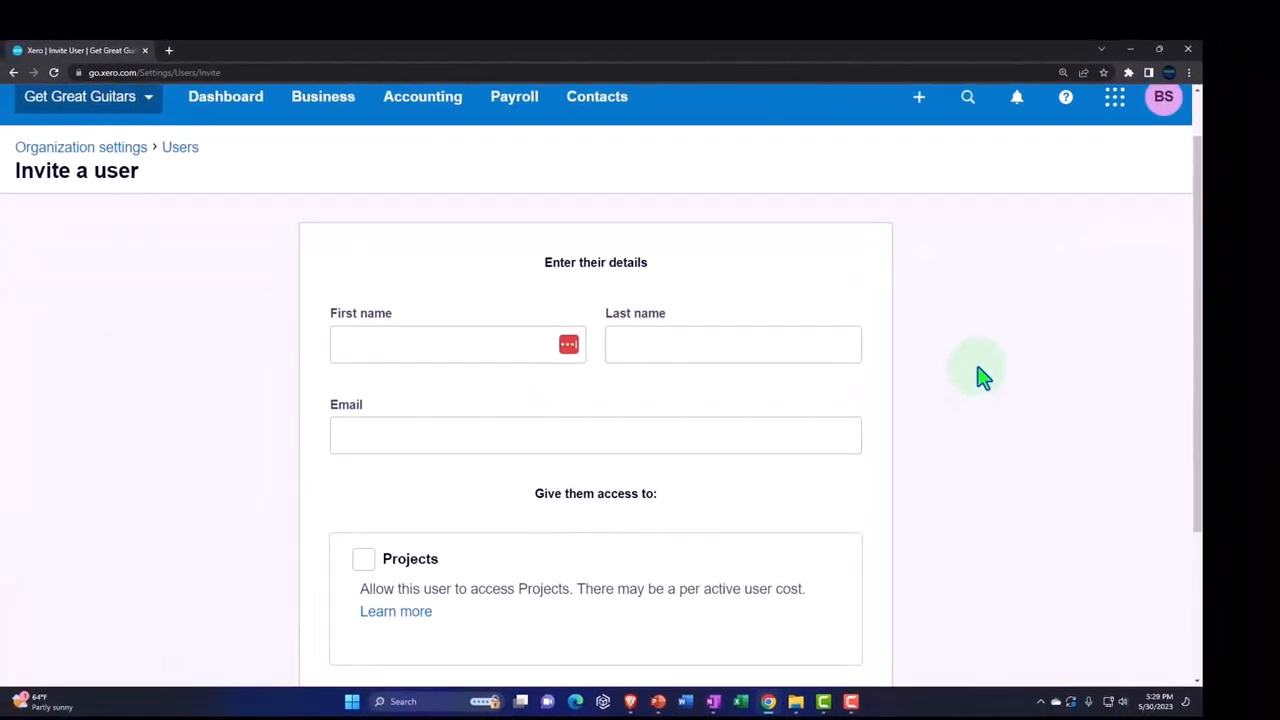
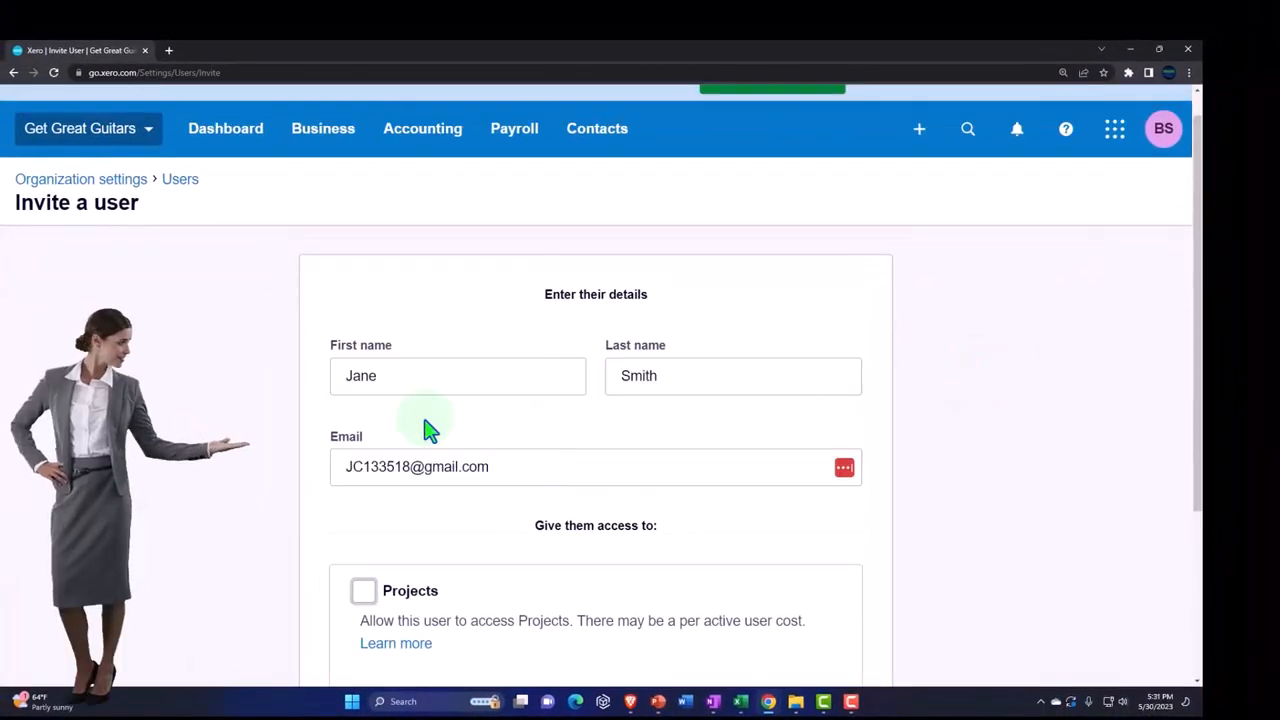
pyautogui.scroll(-3)
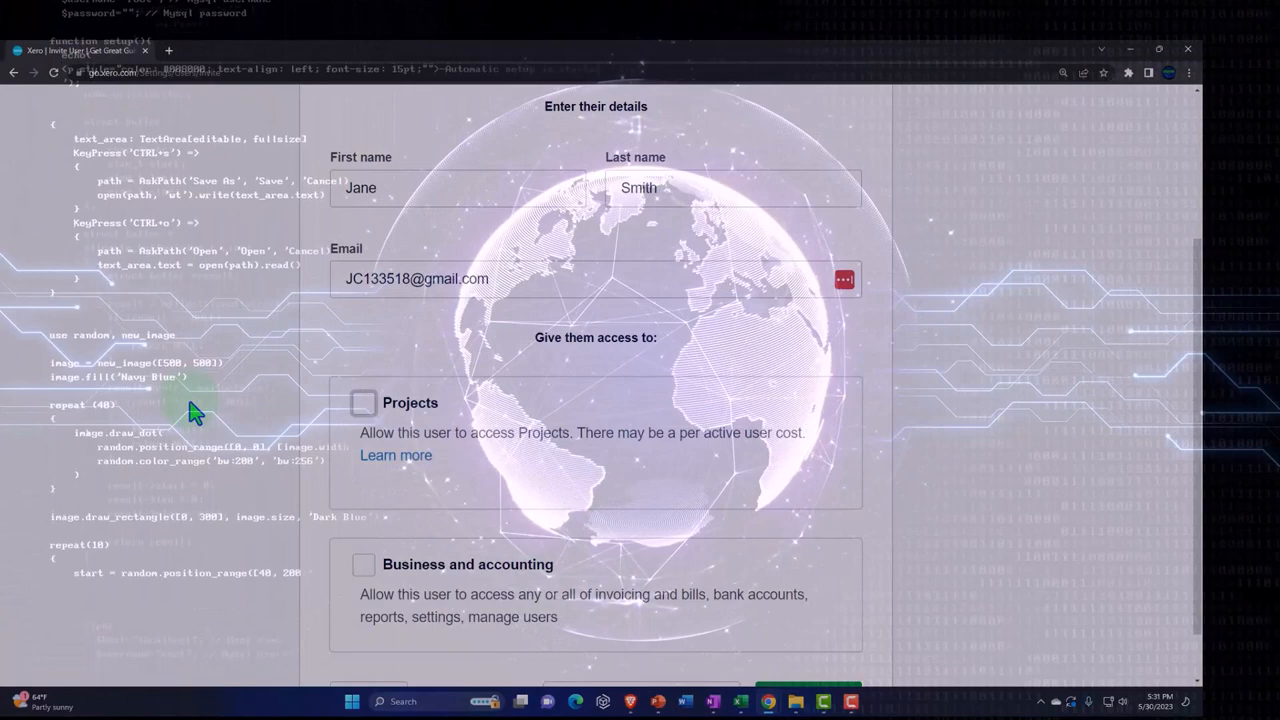
pyautogui.scroll(-3)
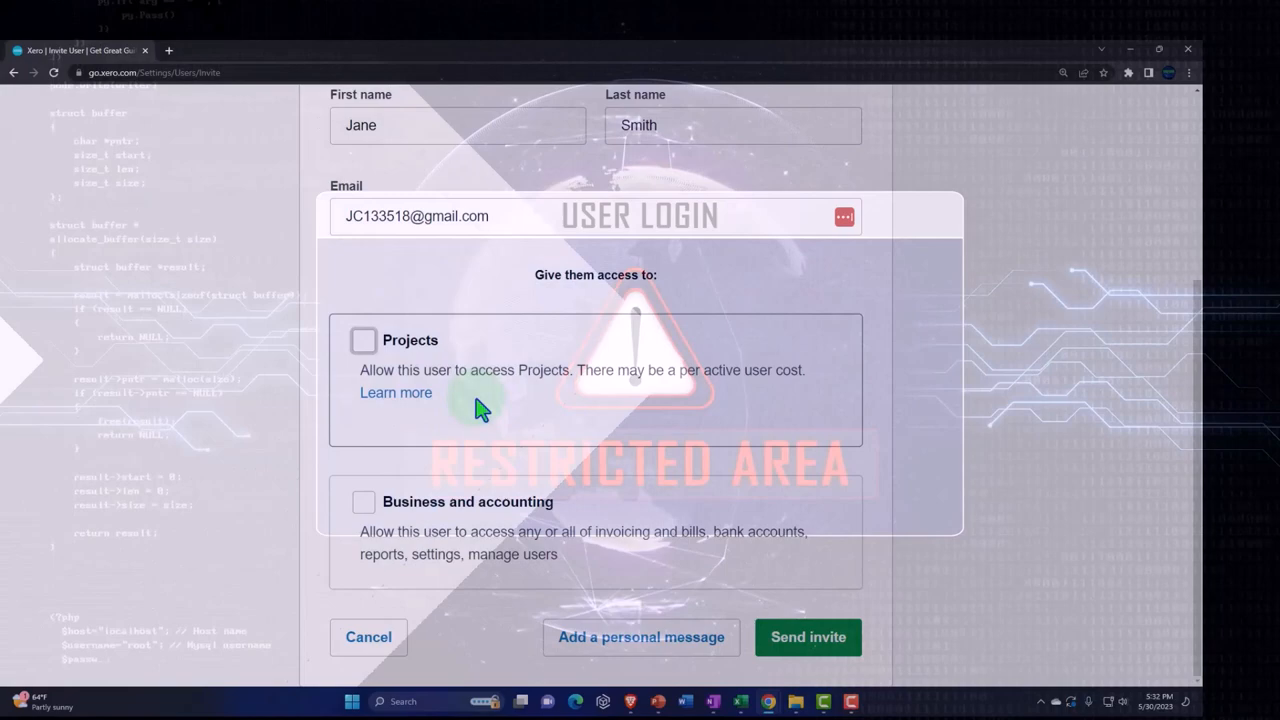
pyautogui.click(363, 340)
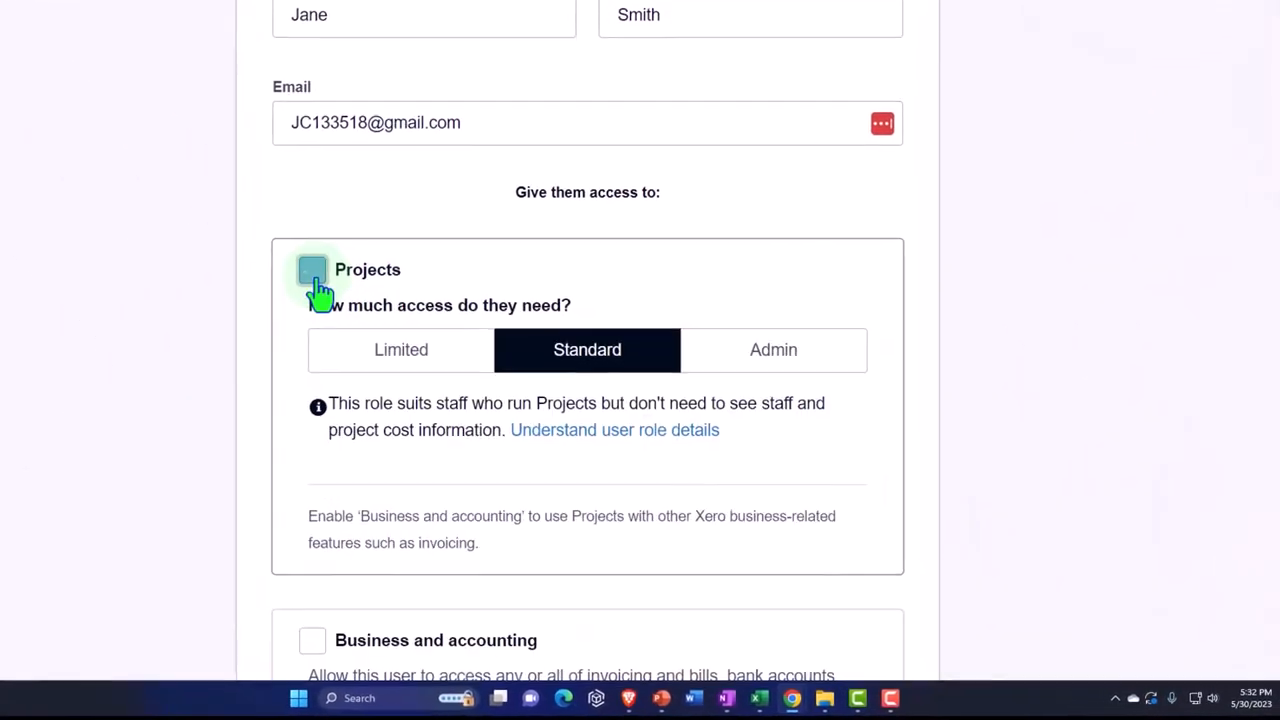
# - Compare the Limited, Standard and Admin Projects roles, then turn Projects access off
pyautogui.click(312, 270)
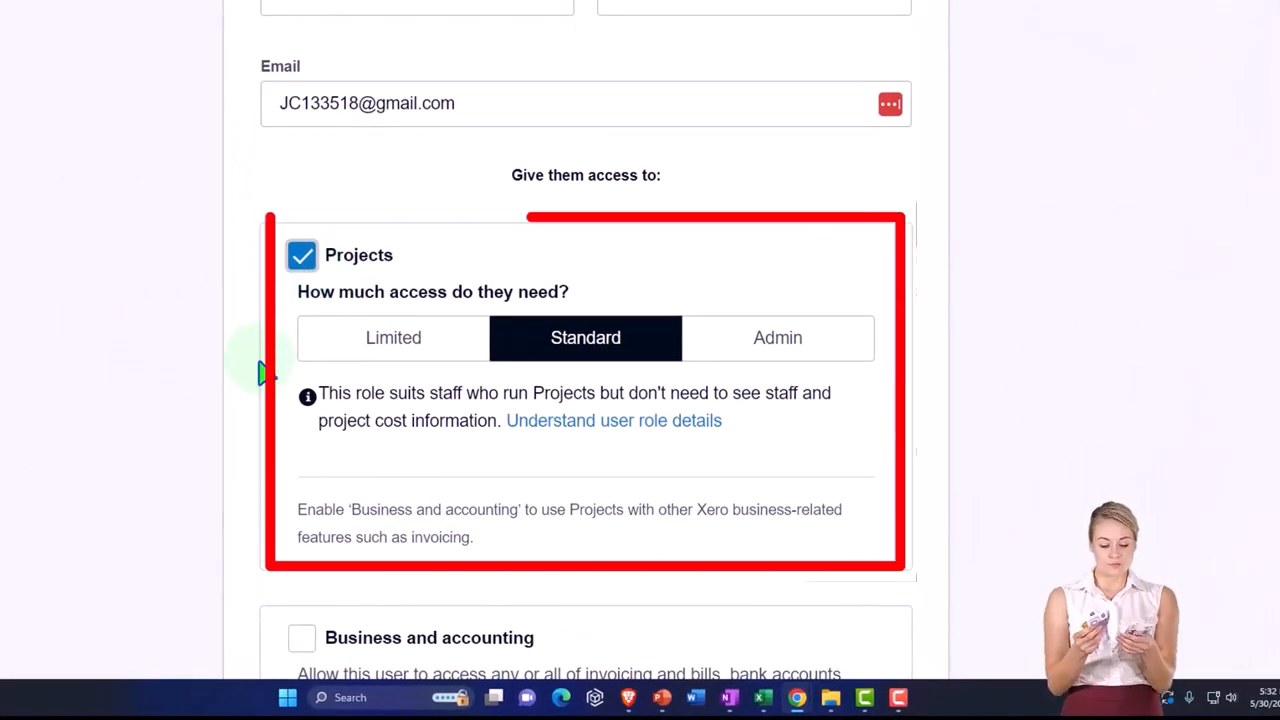
pyautogui.moveTo(393, 345)
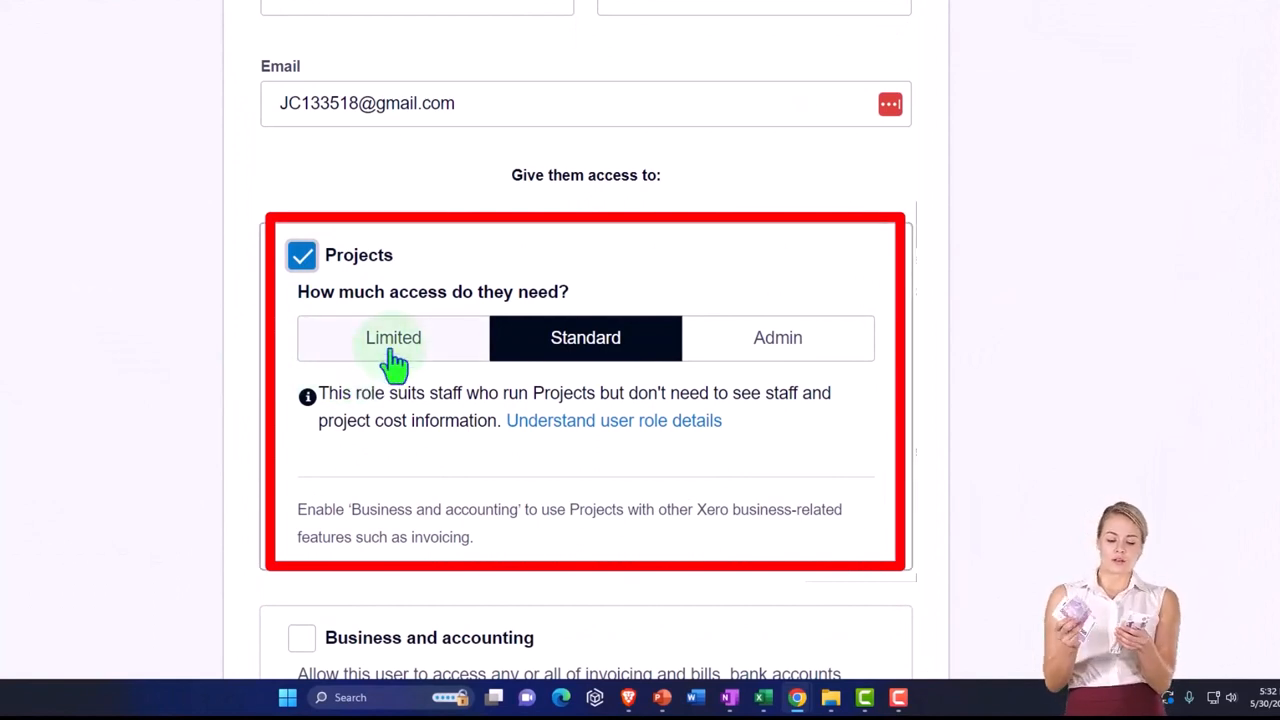
pyautogui.click(393, 337)
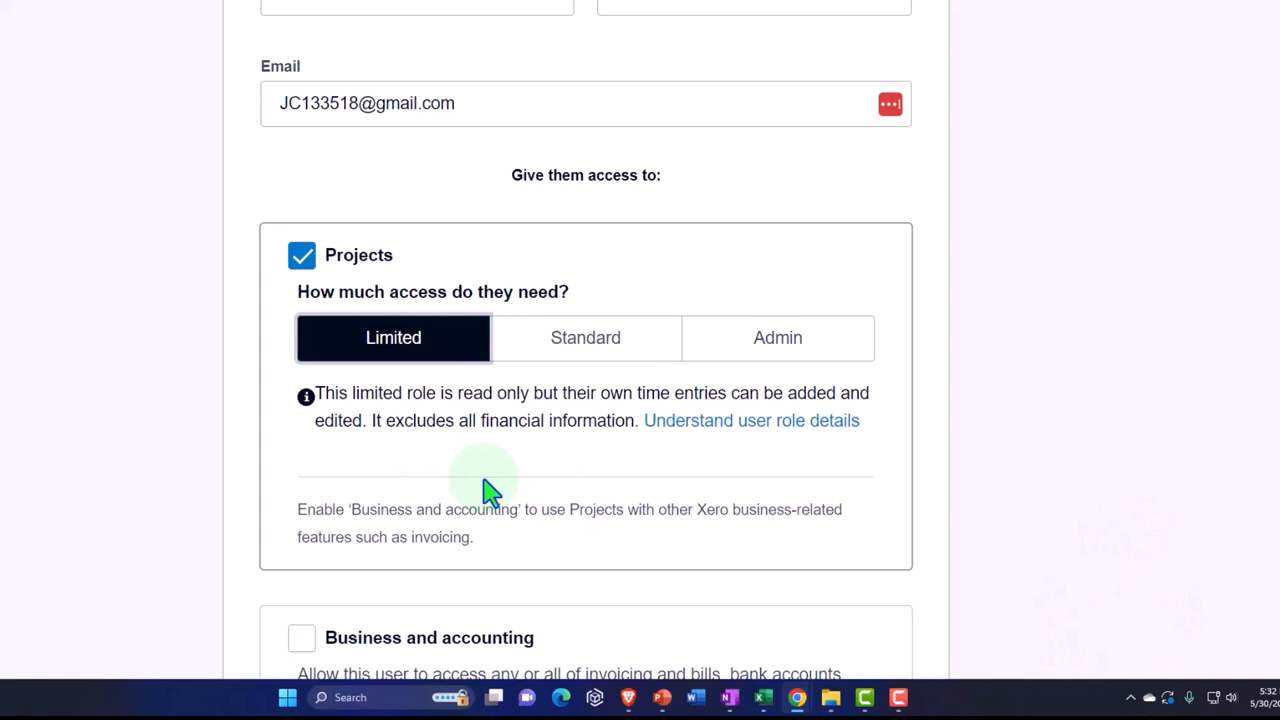
pyautogui.click(585, 337)
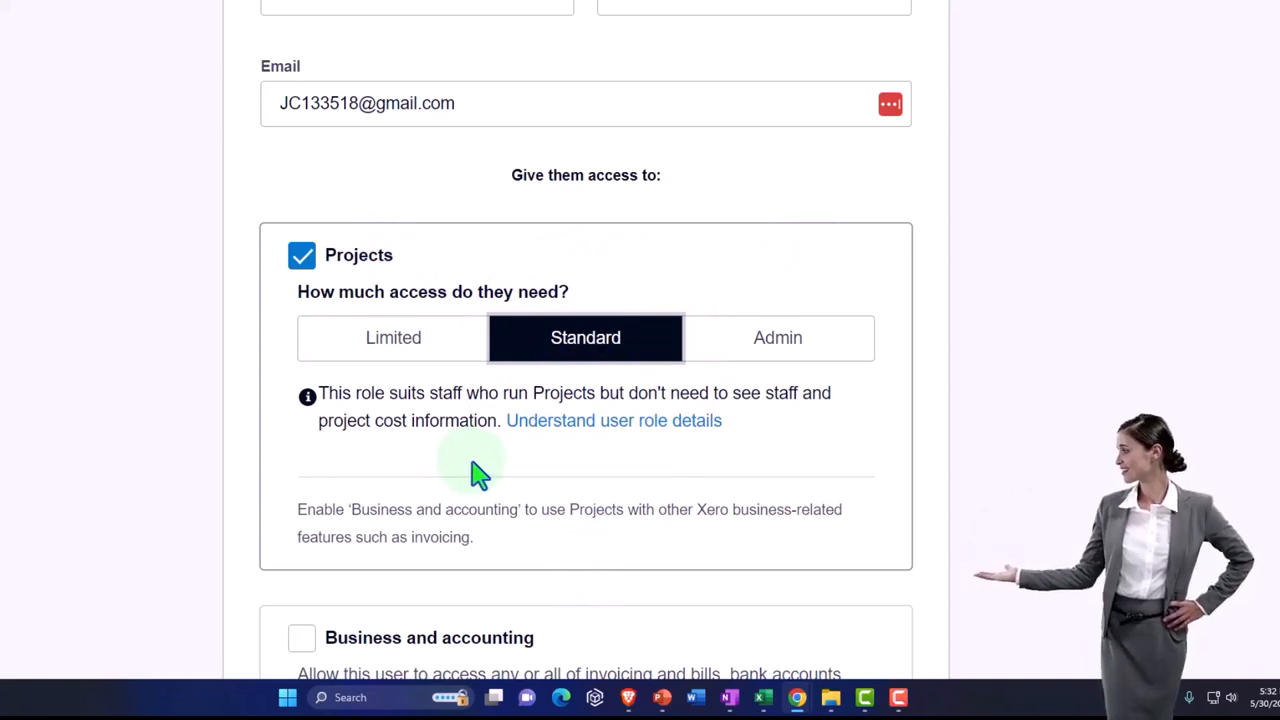
pyautogui.click(777, 337)
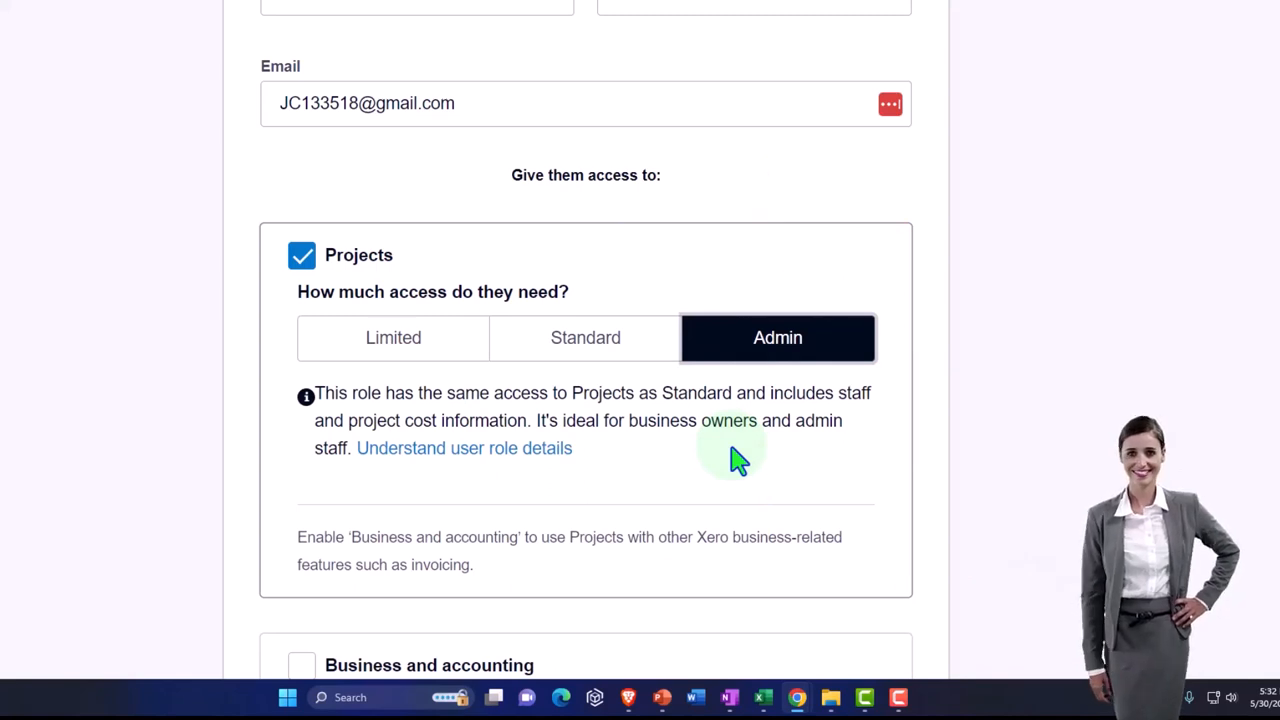
pyautogui.click(585, 337)
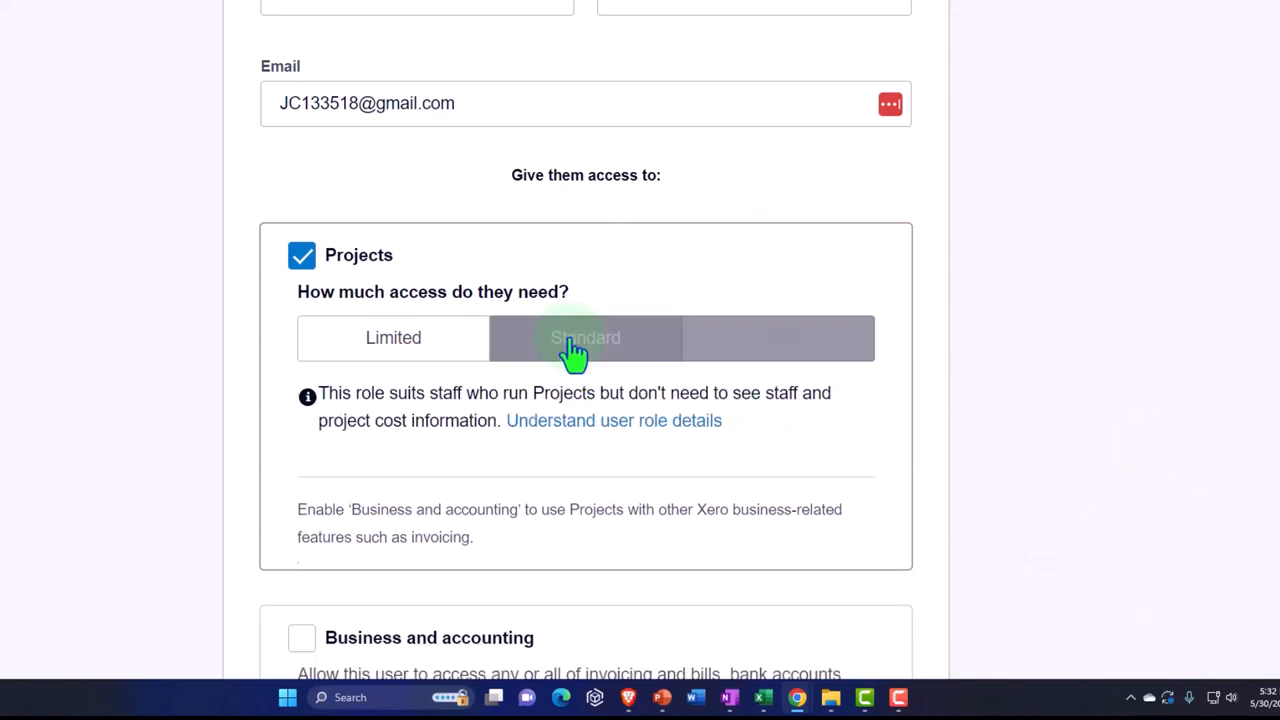
pyautogui.click(302, 255)
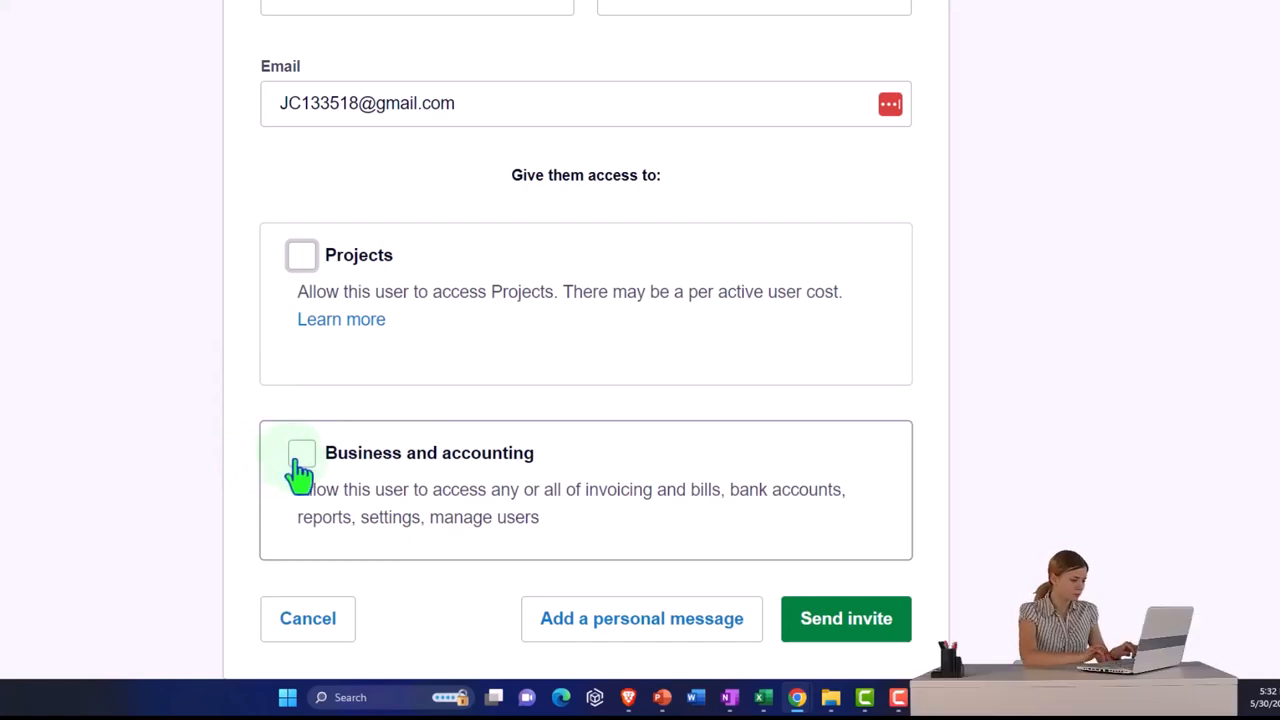
# - Turn on Business and accounting access with the Invoice only role
pyautogui.click(301, 453)
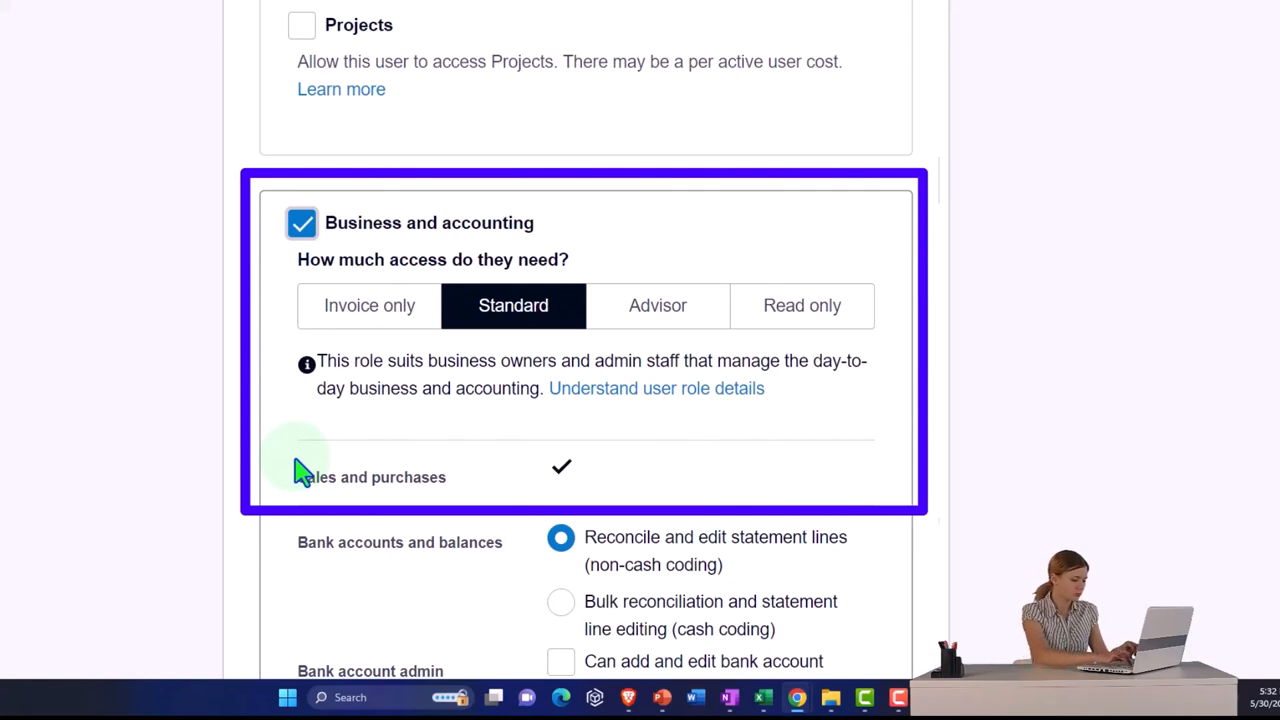
pyautogui.moveTo(282, 418)
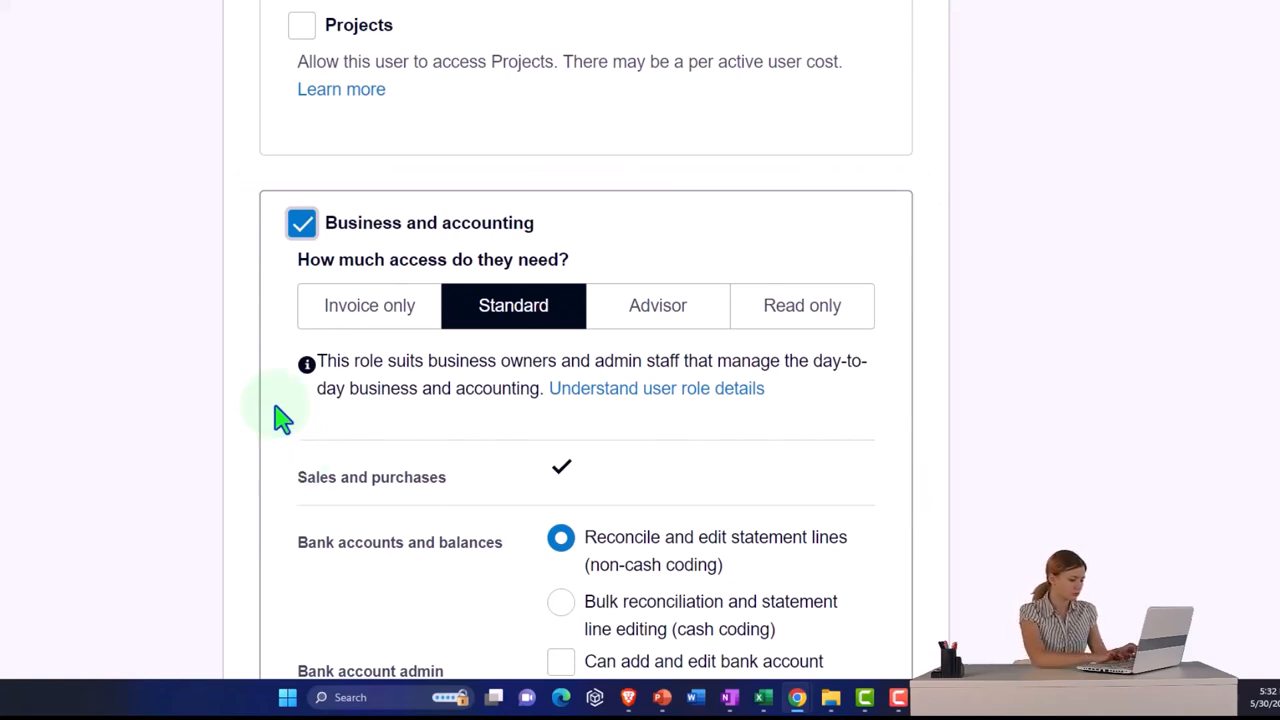
pyautogui.moveTo(250, 345)
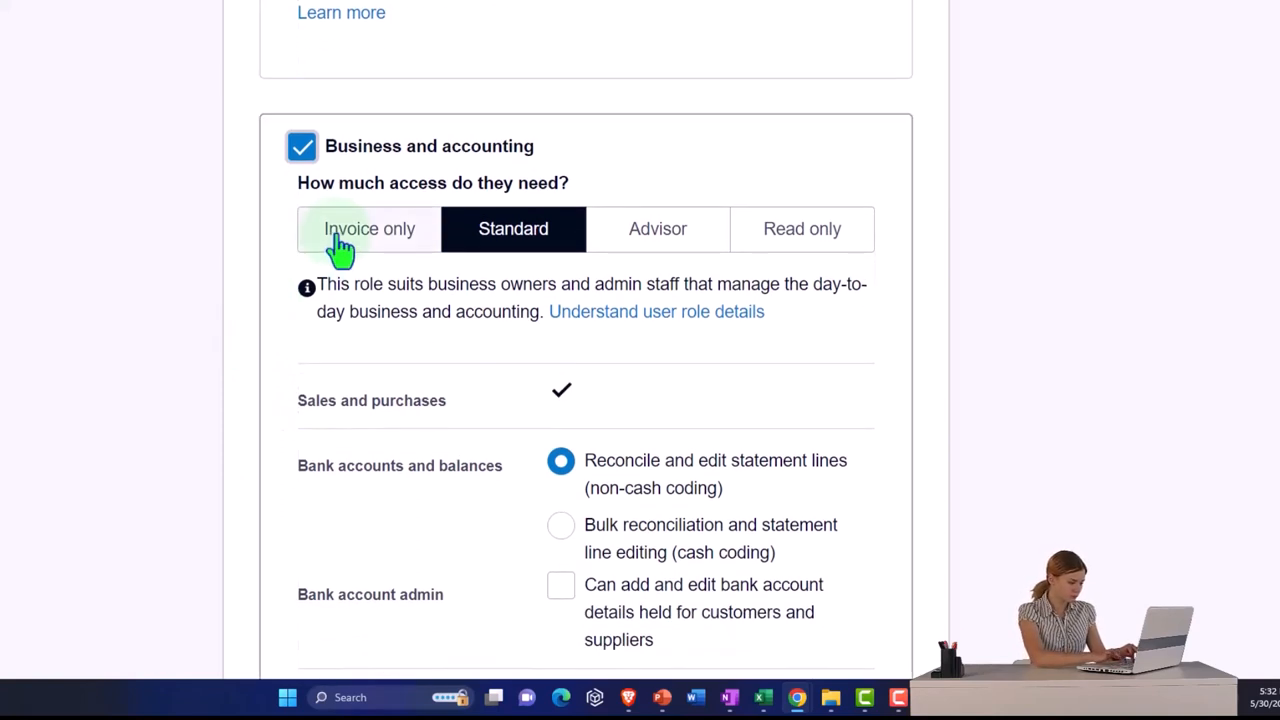
pyautogui.click(369, 228)
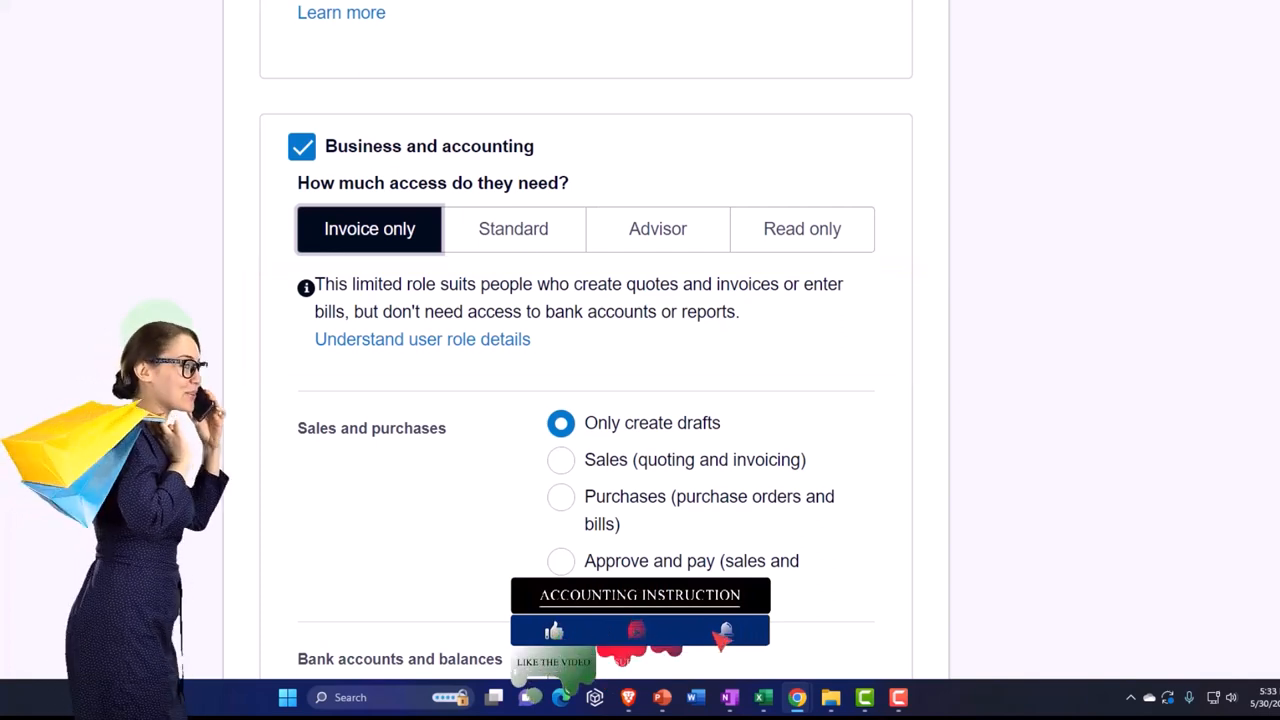
pyautogui.scroll(-3)
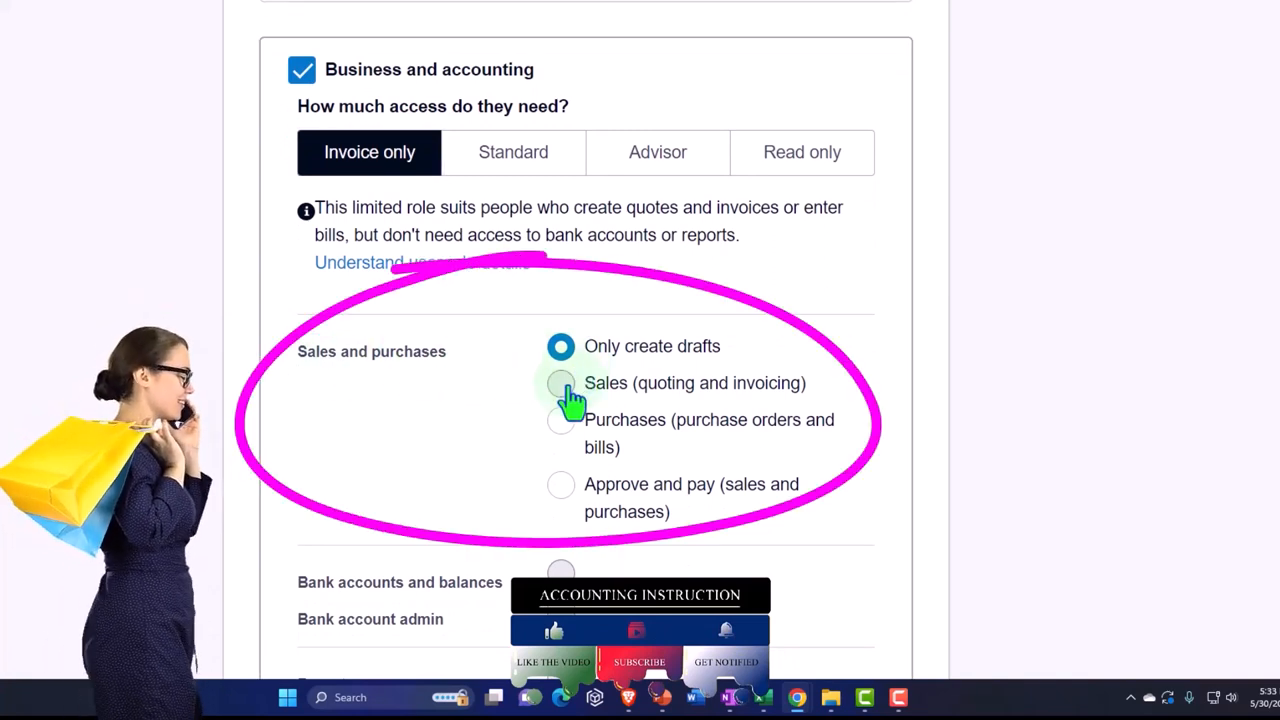
# - Try the sales, purchases, and approve-and-pay Invoice only options, settling on approve and pay
pyautogui.click(561, 383)
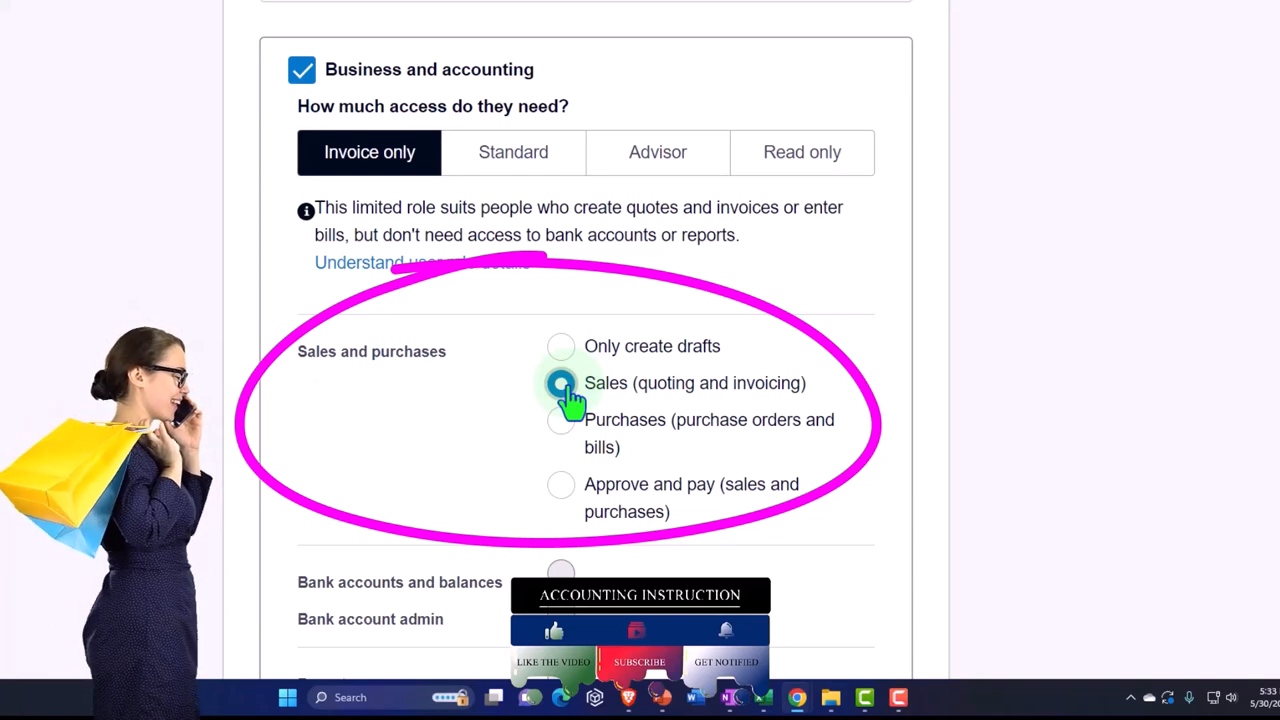
pyautogui.click(560, 420)
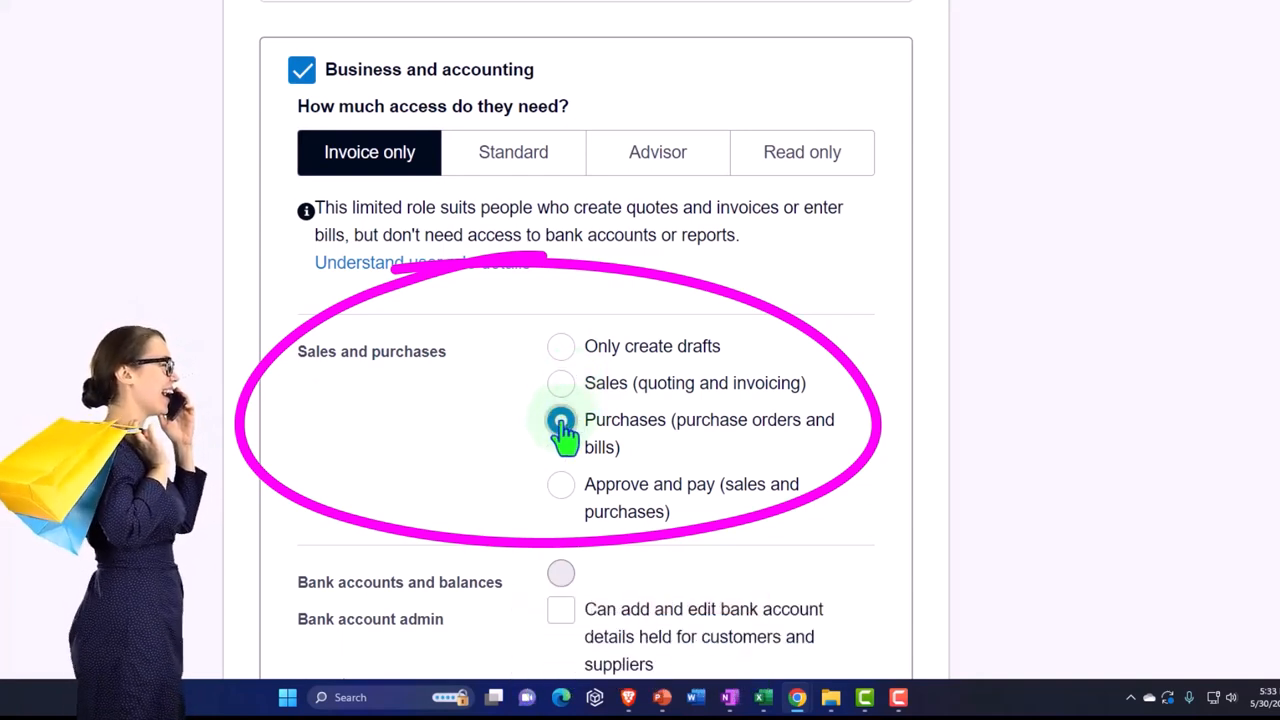
pyautogui.click(561, 419)
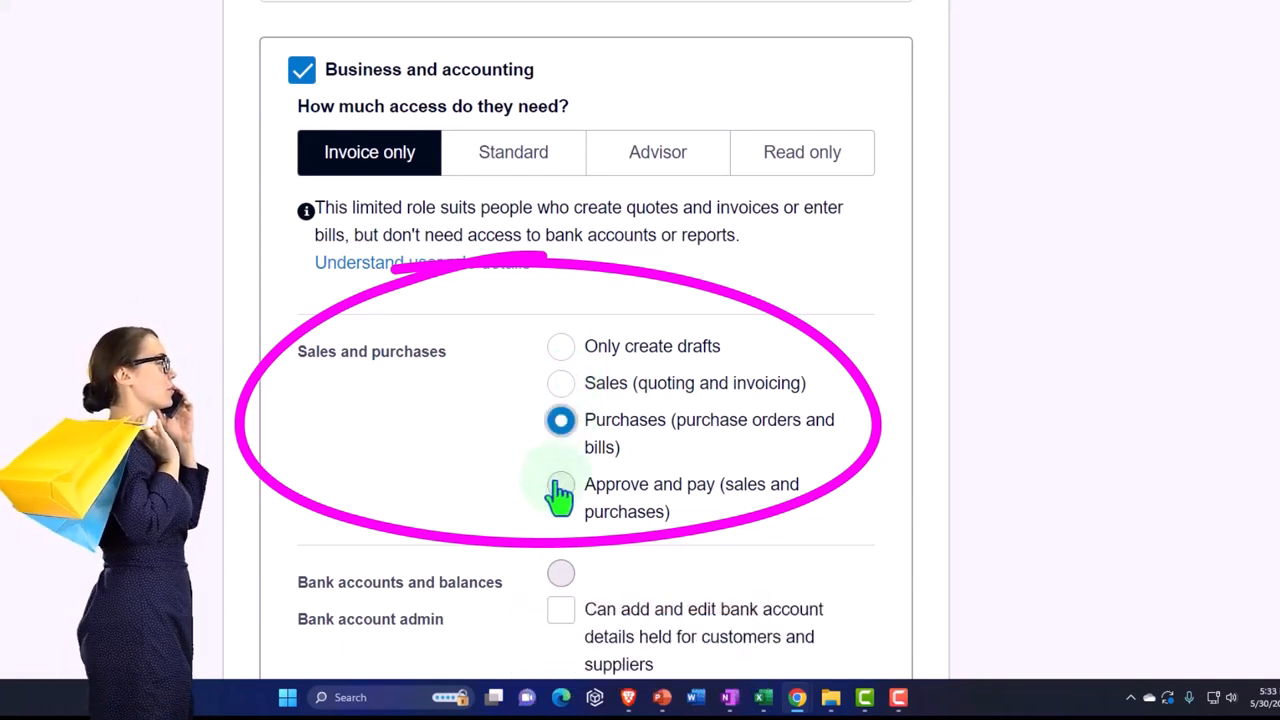
pyautogui.click(560, 490)
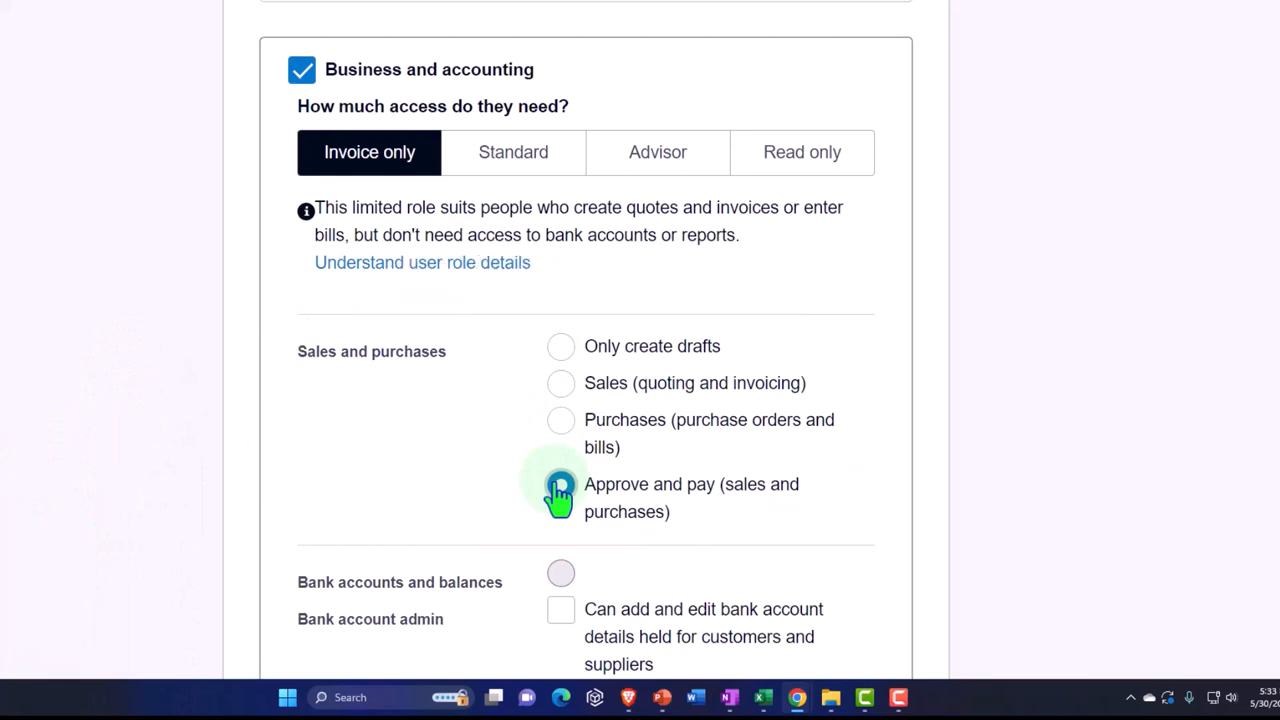
pyautogui.click(560, 484)
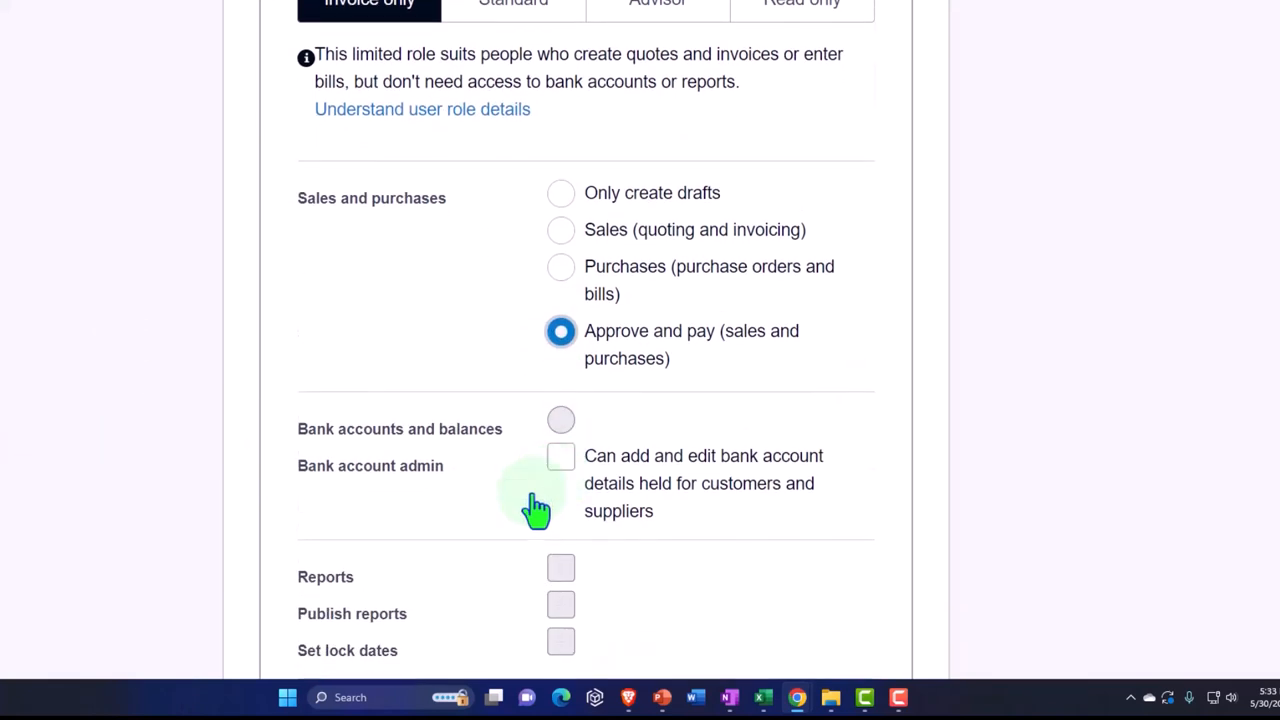
pyautogui.moveTo(278, 483)
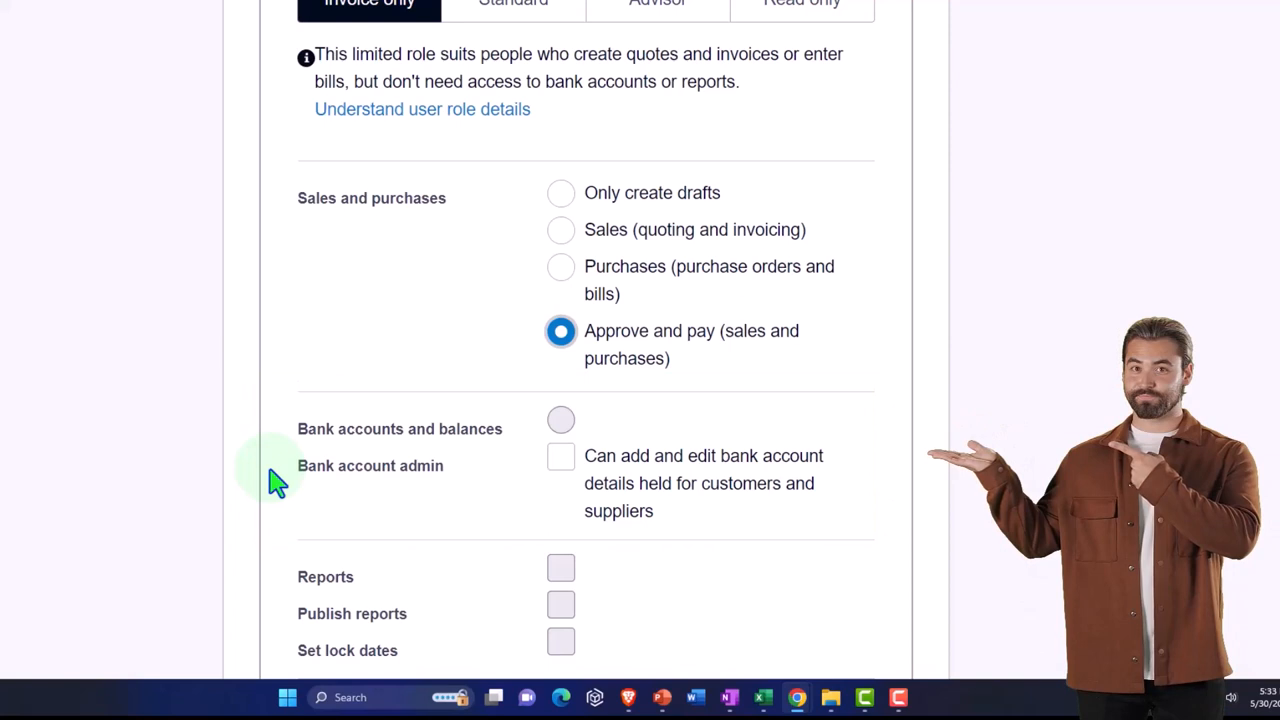
pyautogui.scroll(-3)
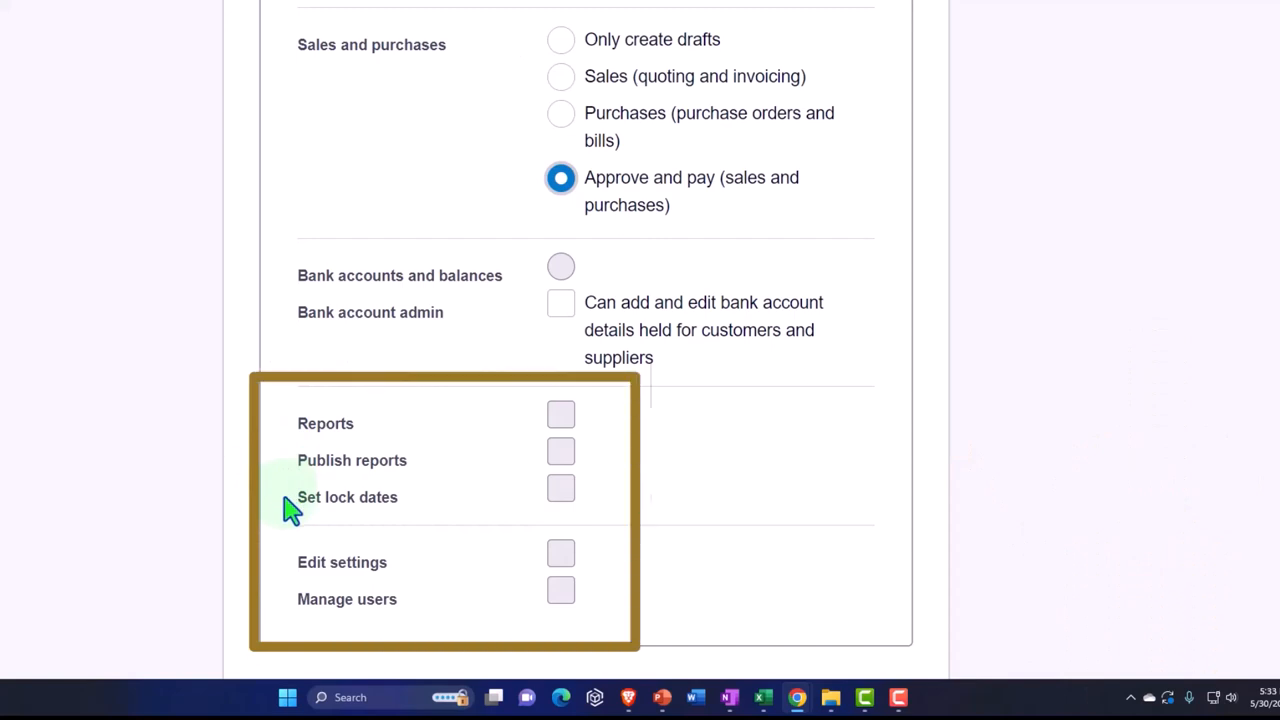
pyautogui.scroll(-3)
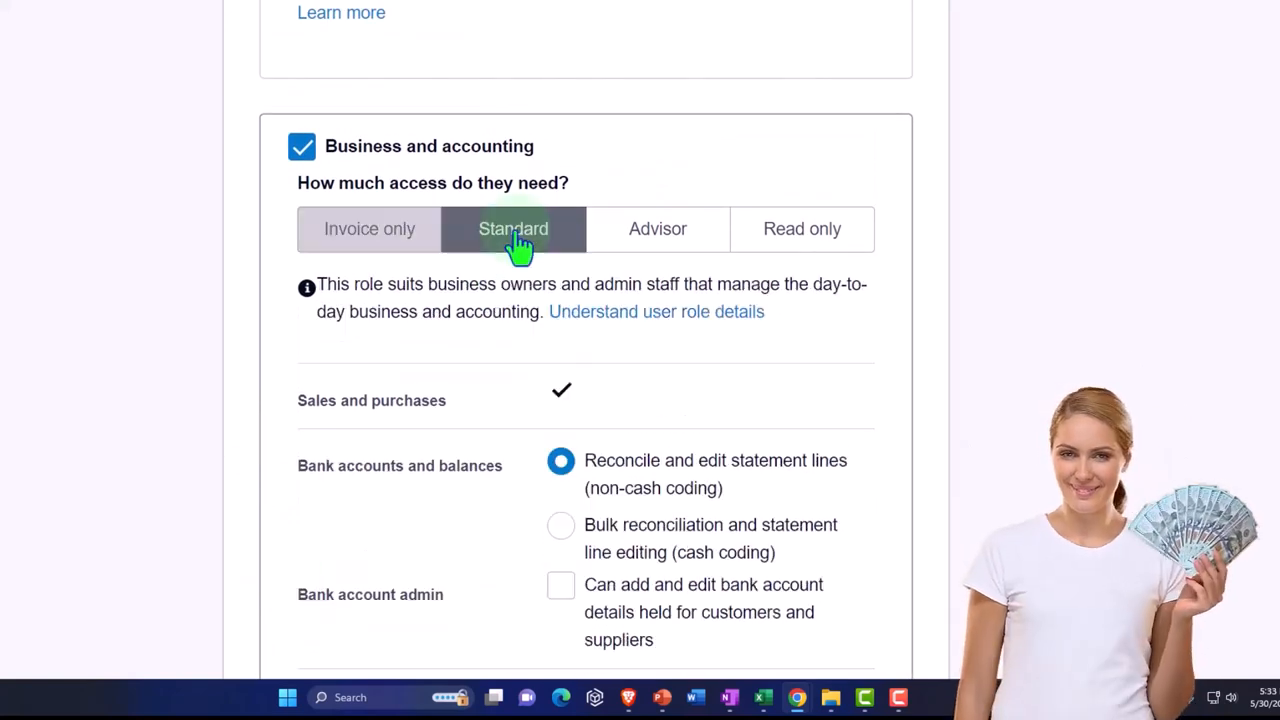
# - Switch Business and accounting to Standard and review its bank and reports permissions
pyautogui.click(513, 228)
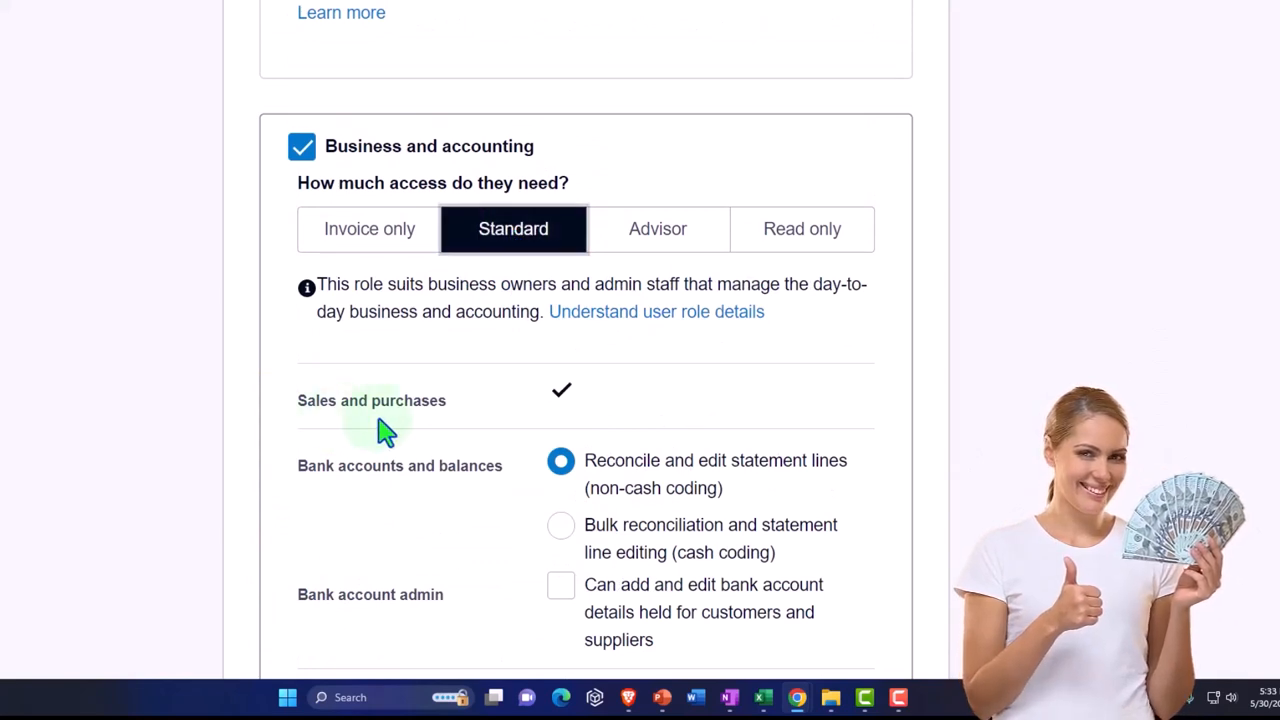
pyautogui.scroll(-3)
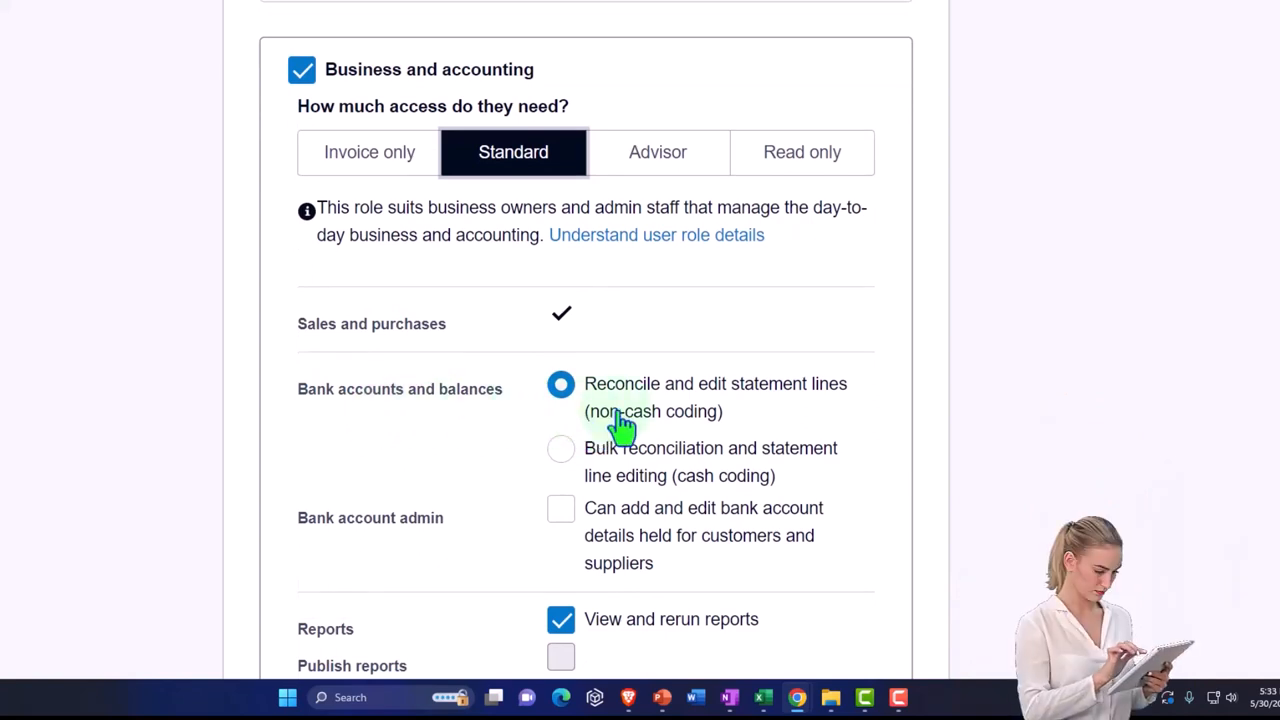
pyautogui.scroll(-3)
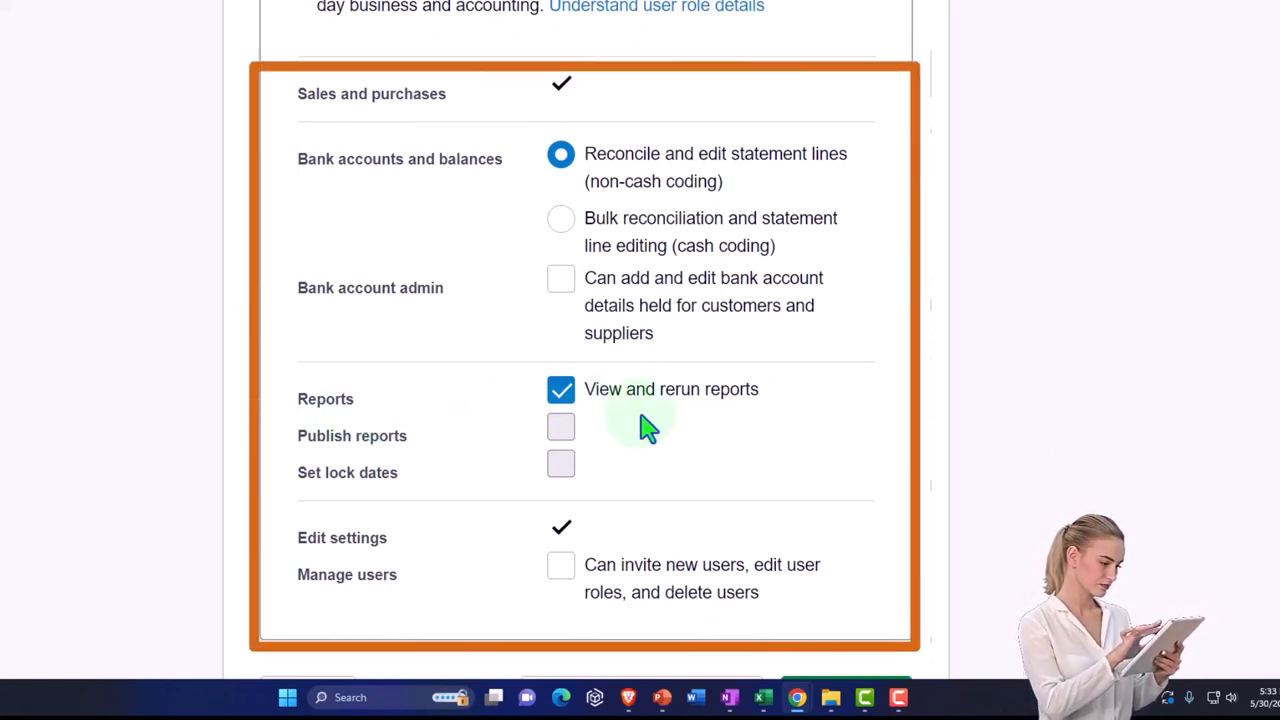
pyautogui.moveTo(335, 575)
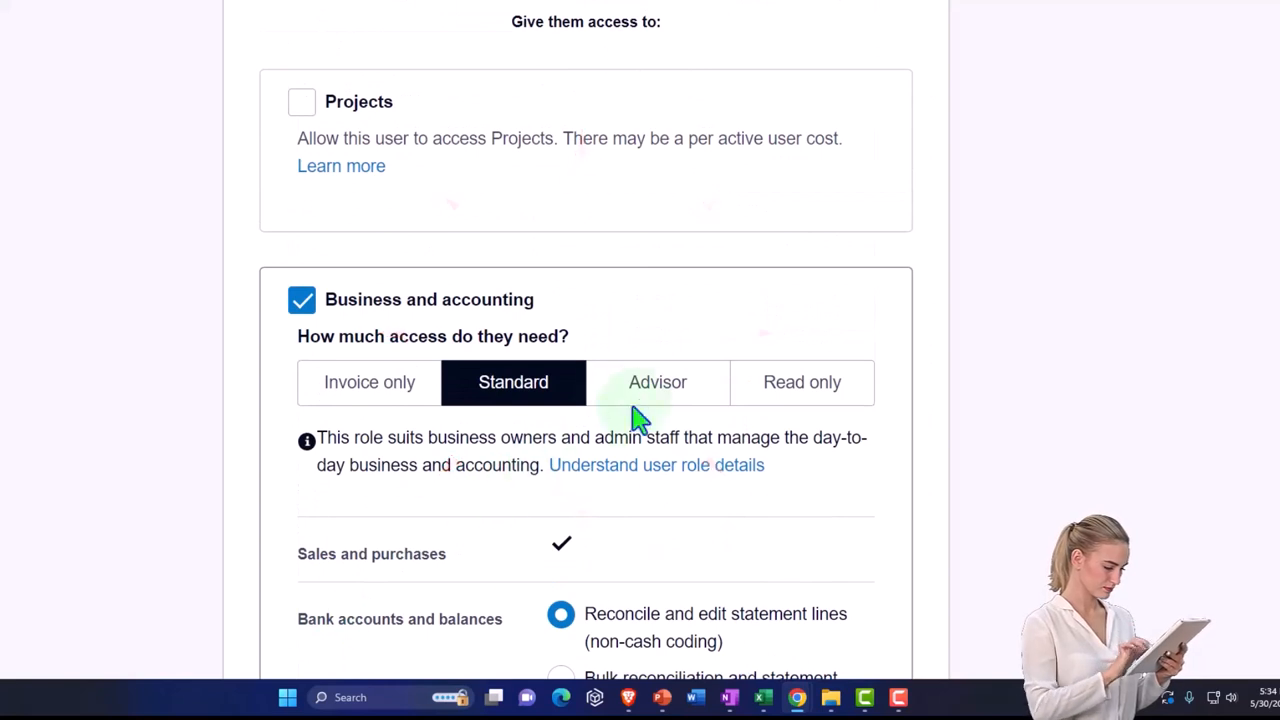
# - Choose the Advisor role with bank account admin left unticked, scrolling to the invite buttons
pyautogui.click(657, 382)
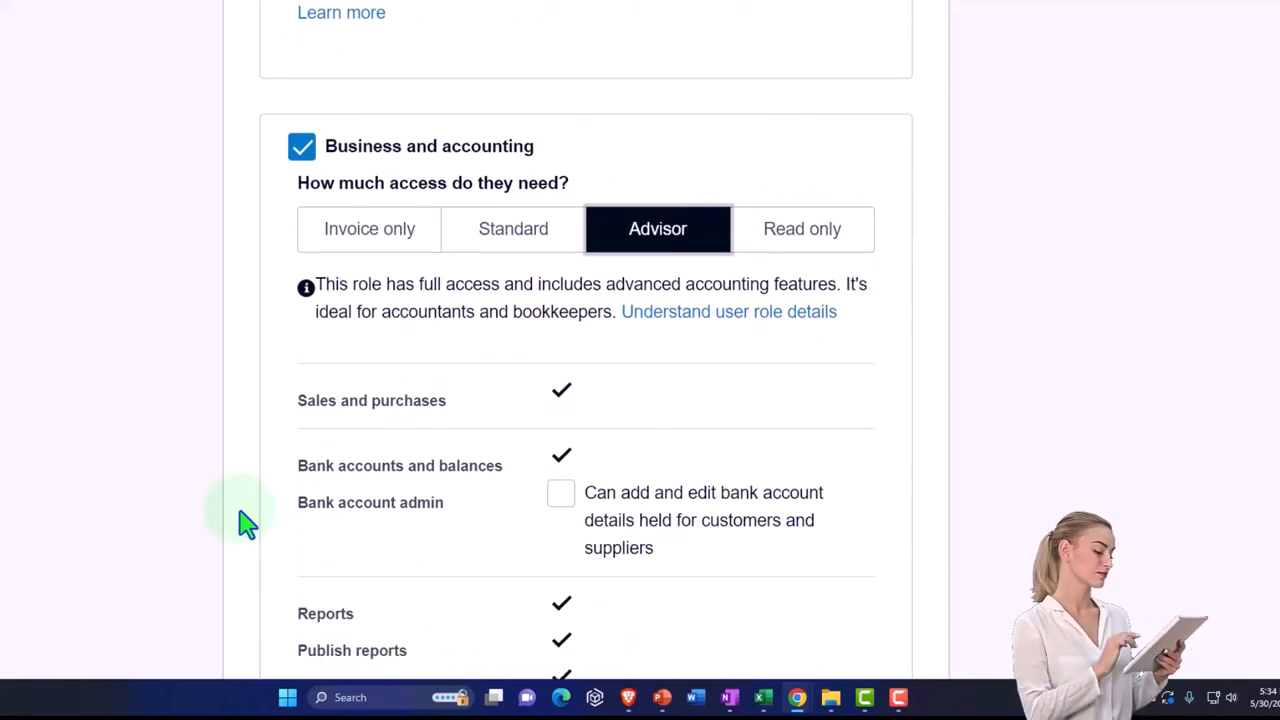
pyautogui.moveTo(462, 497)
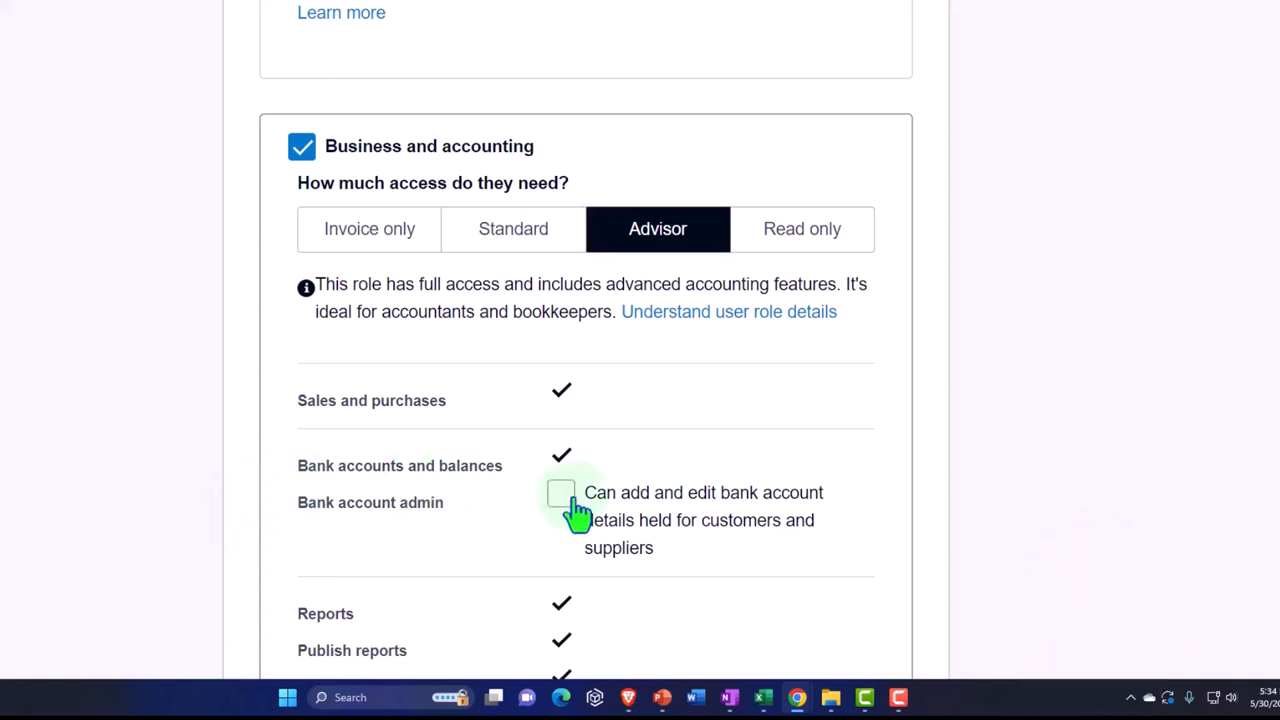
pyautogui.click(561, 494)
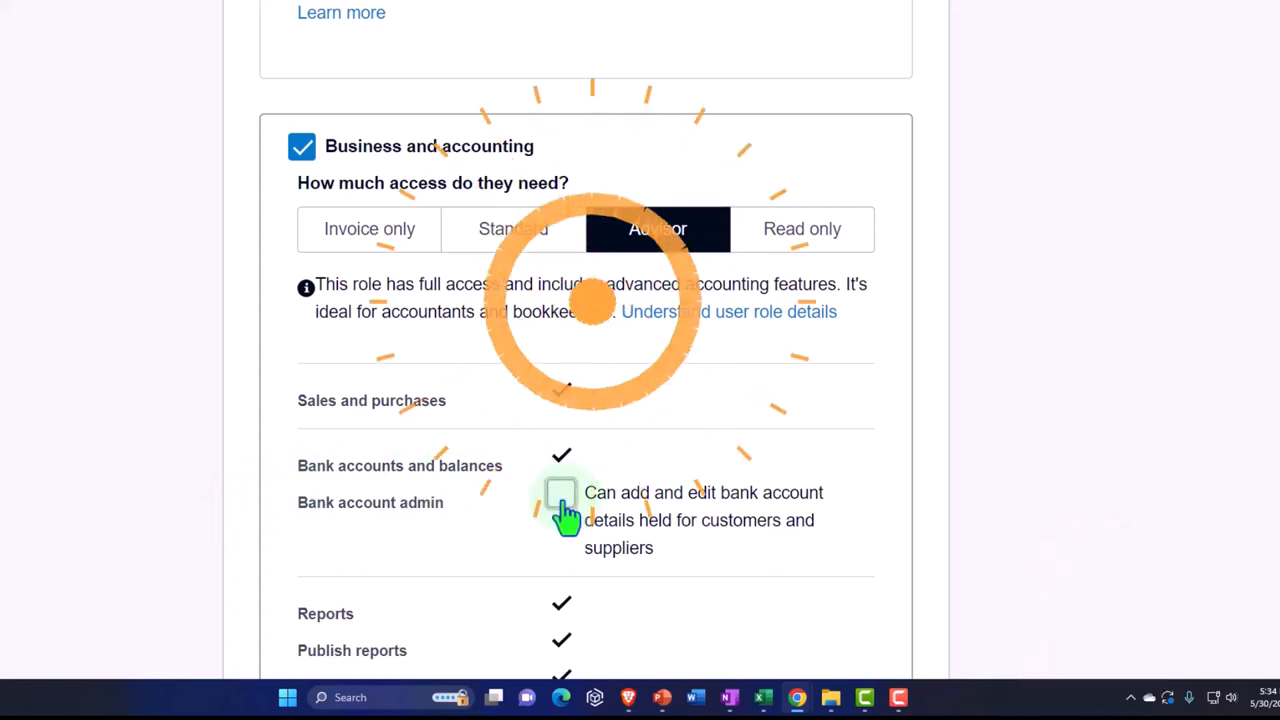
pyautogui.scroll(-3)
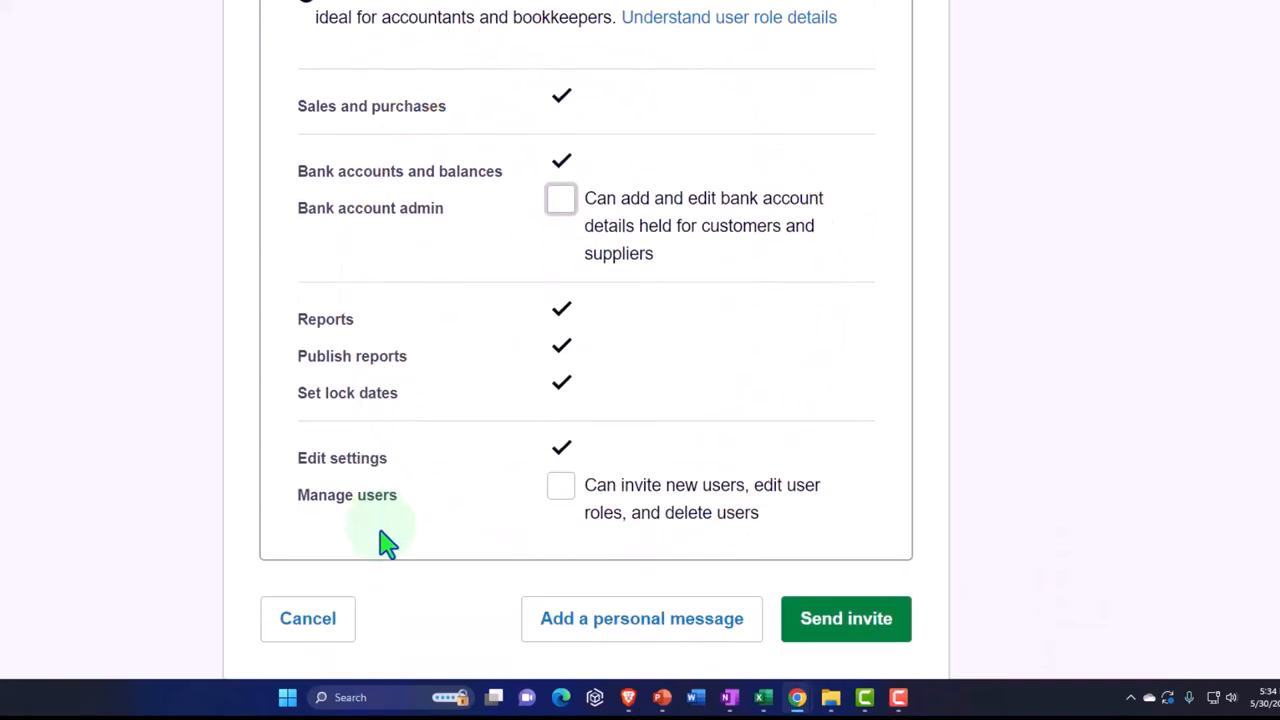